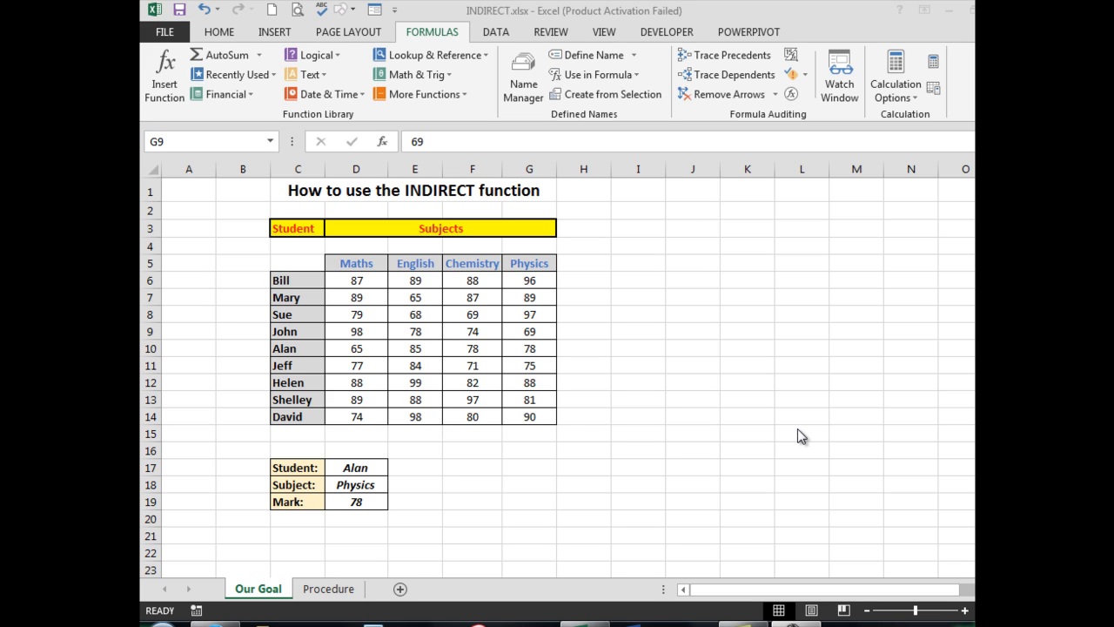
{"action": "mouse_move", "coordinate": [289, 315]}
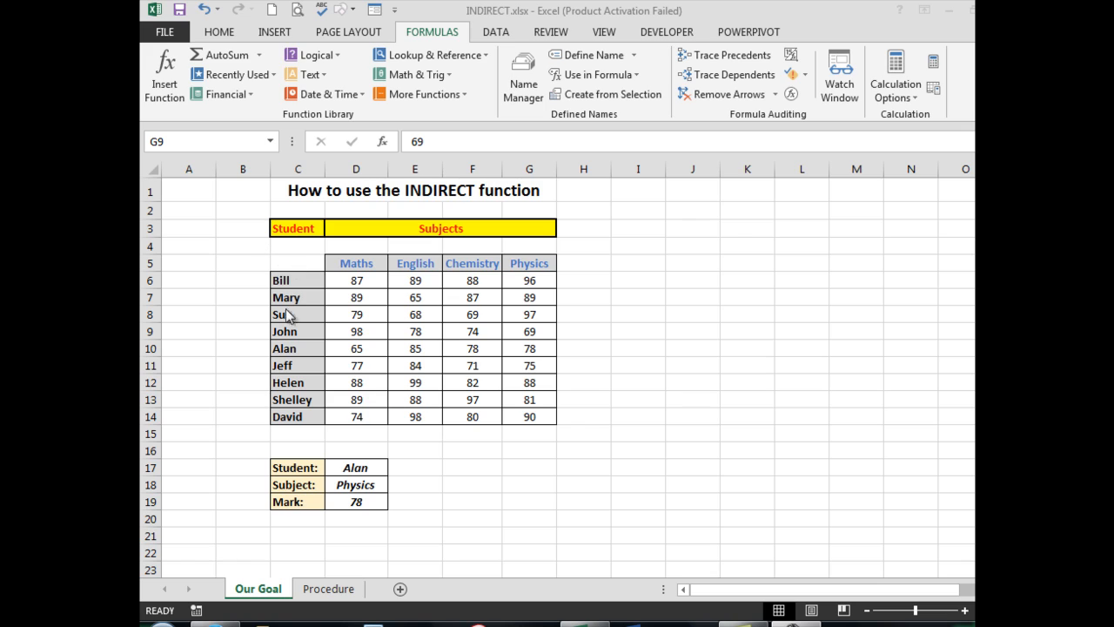
{"action": "mouse_move", "coordinate": [513, 300]}
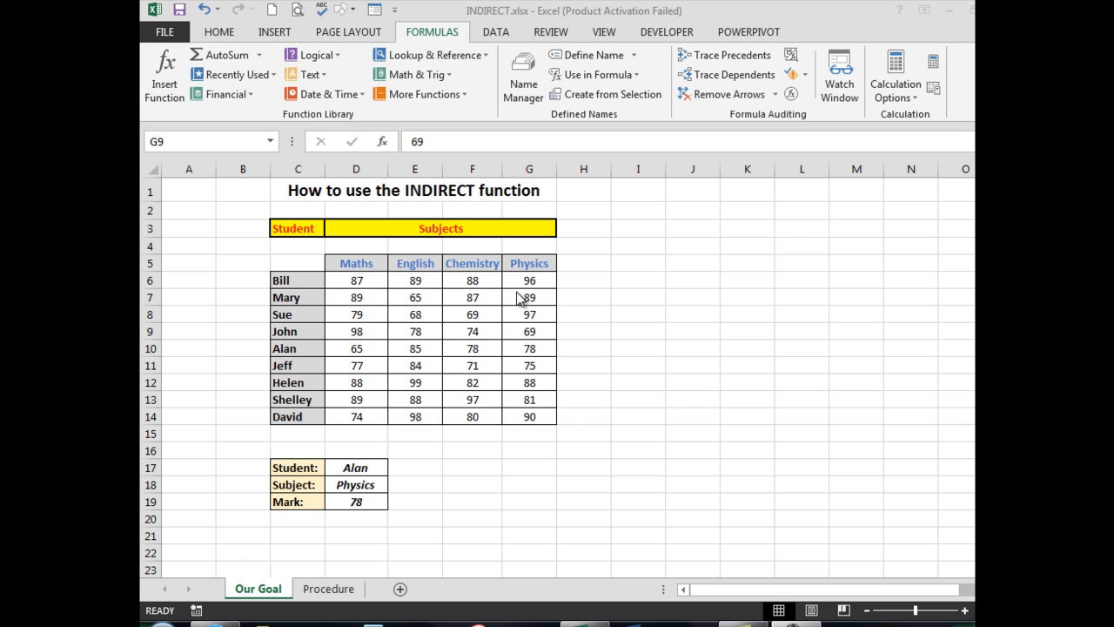
{"action": "mouse_move", "coordinate": [442, 195]}
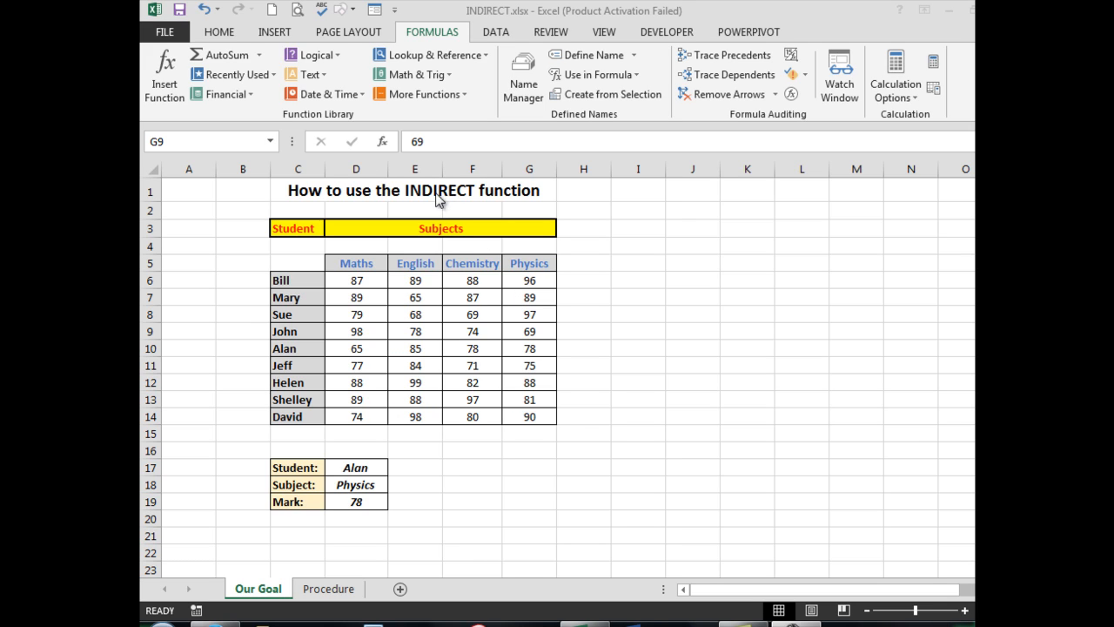
{"action": "mouse_move", "coordinate": [327, 396]}
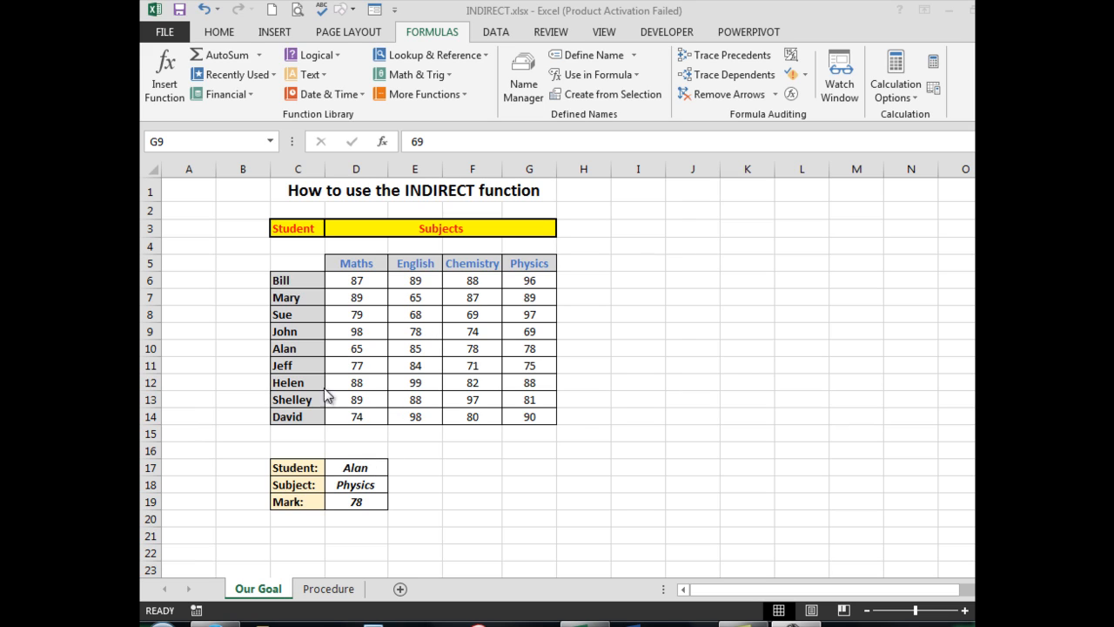
{"action": "mouse_move", "coordinate": [399, 355]}
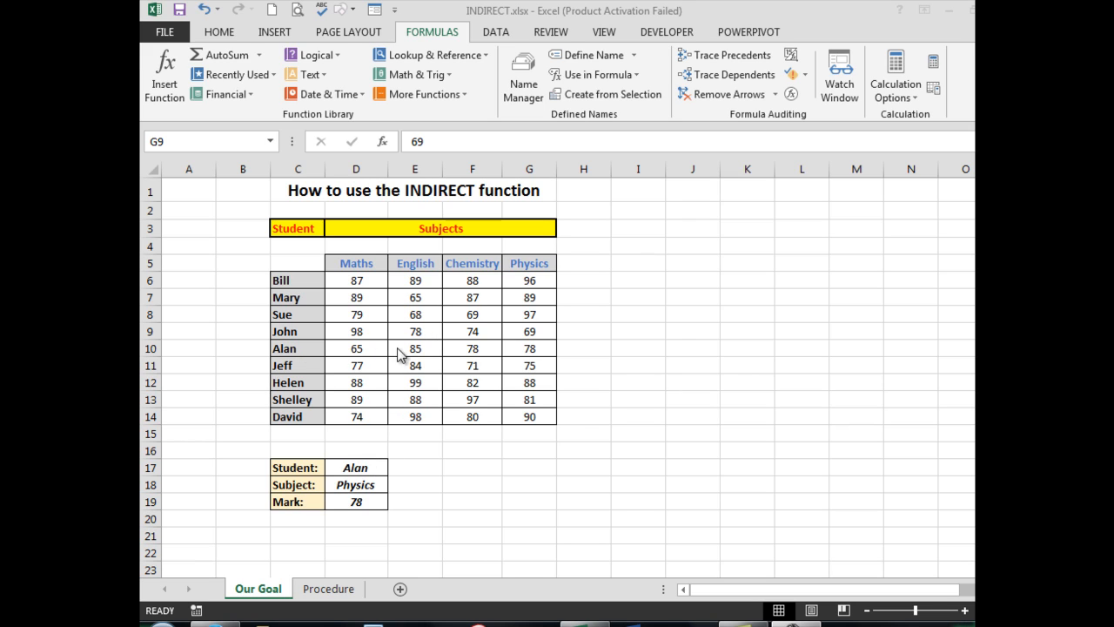
{"action": "mouse_move", "coordinate": [366, 513]}
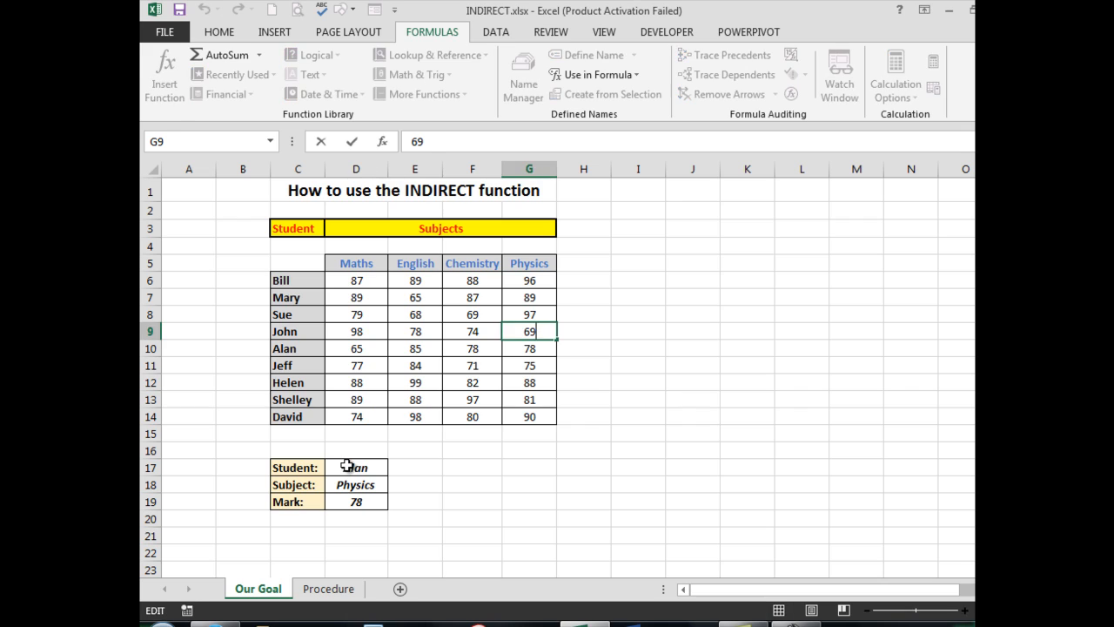
Choose Sue in the Student cell D17 and English in the Subject cell D18, giving mark 68
{"action": "left_click", "coordinate": [355, 467]}
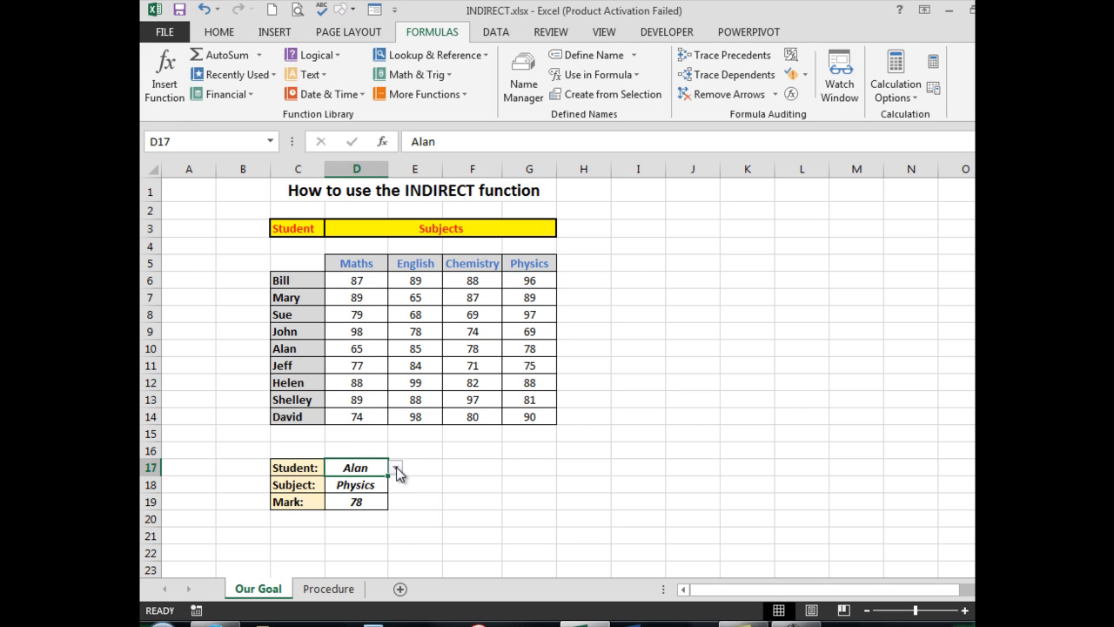
{"action": "left_click", "coordinate": [393, 466]}
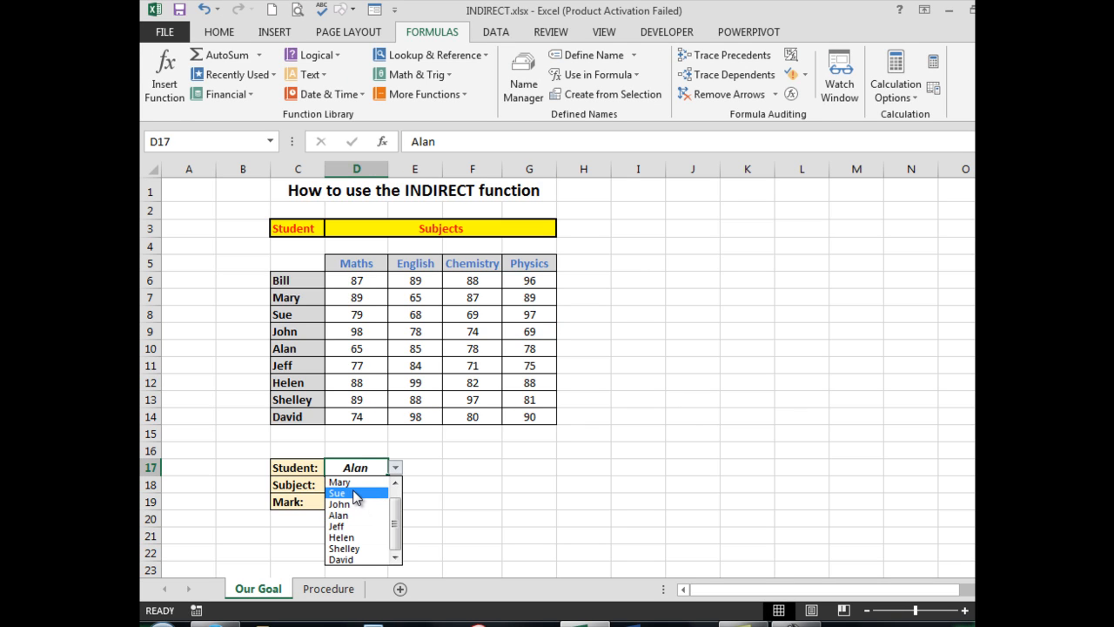
{"action": "left_click", "coordinate": [337, 495]}
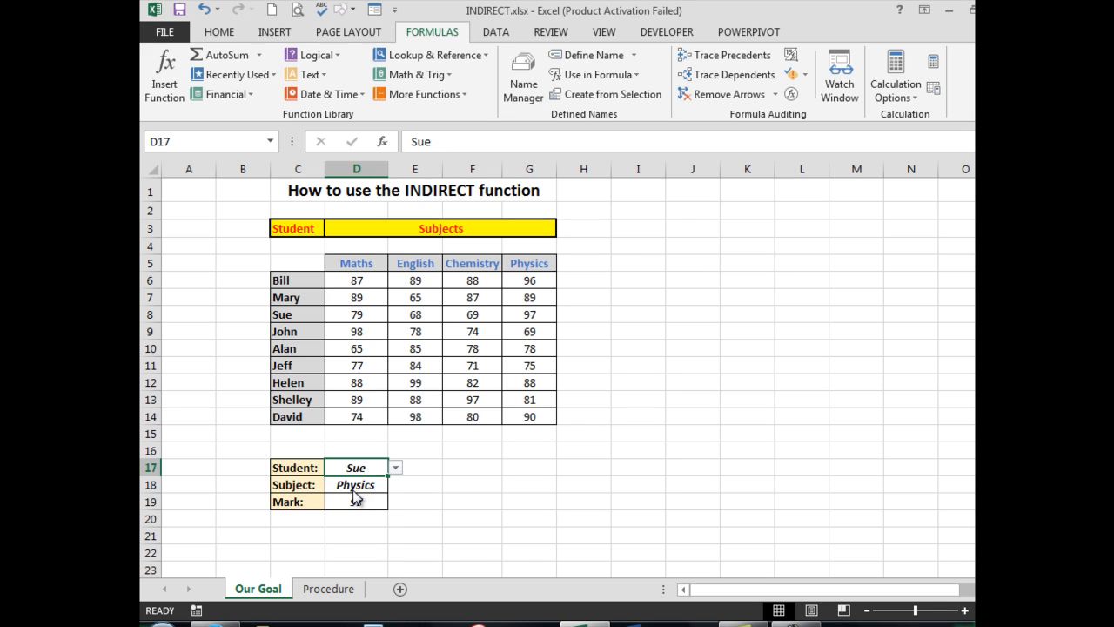
{"action": "left_click", "coordinate": [355, 484]}
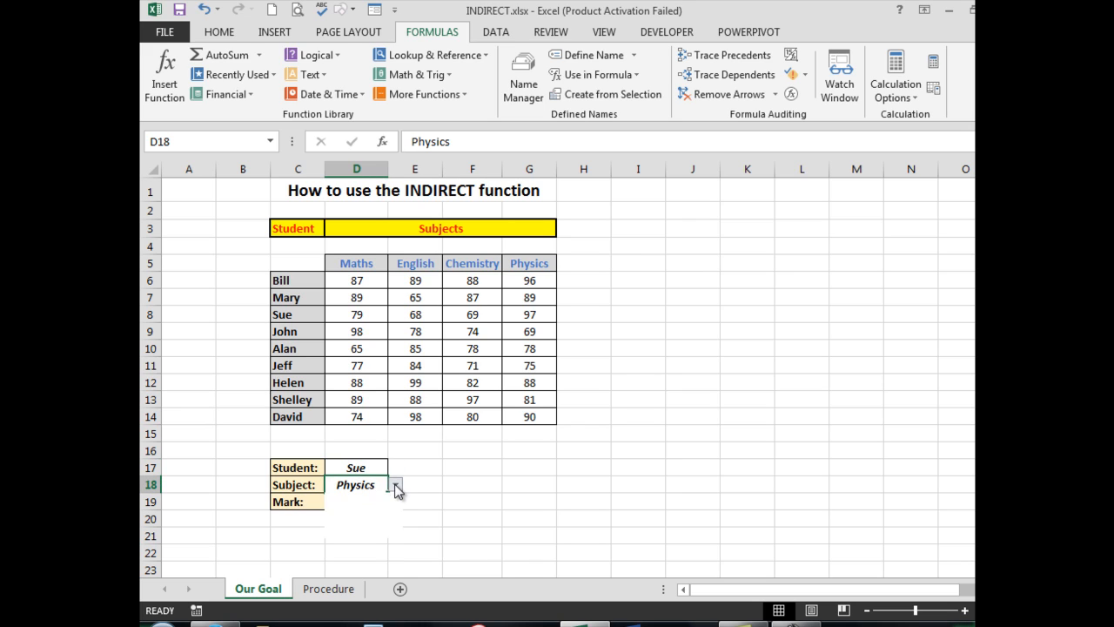
{"action": "left_click", "coordinate": [394, 484]}
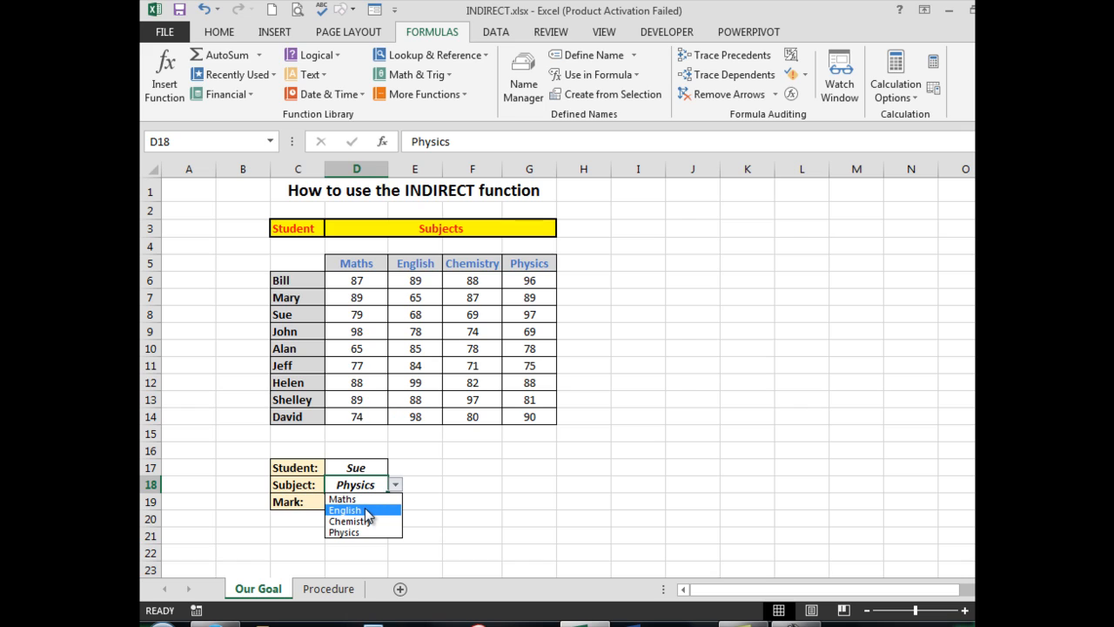
{"action": "left_click", "coordinate": [345, 508]}
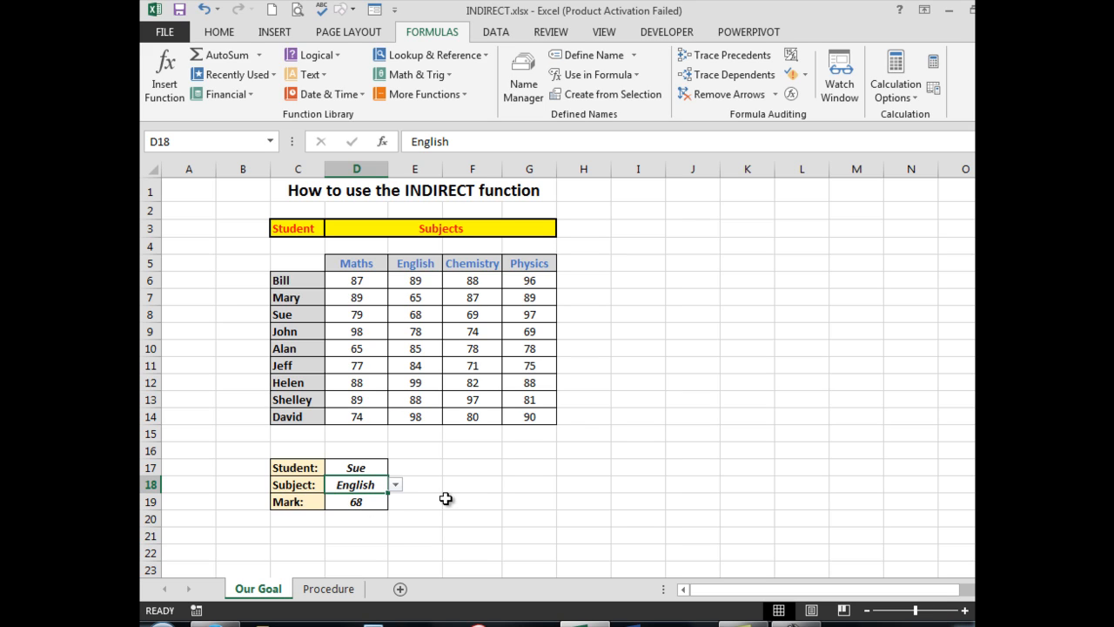
{"action": "mouse_move", "coordinate": [441, 503]}
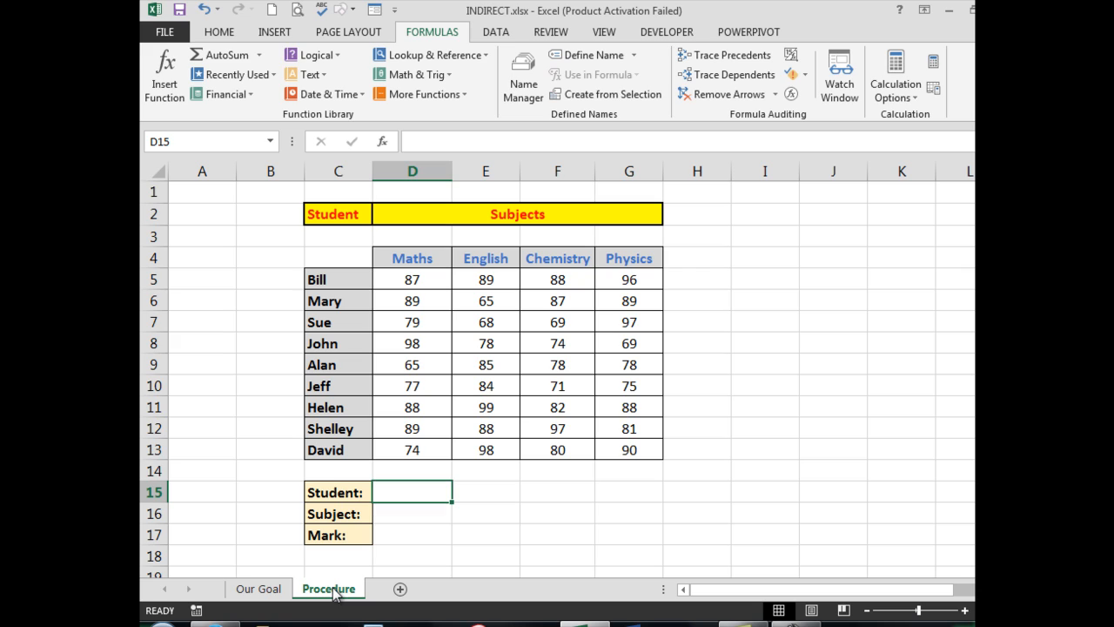
{"action": "mouse_move", "coordinate": [332, 582]}
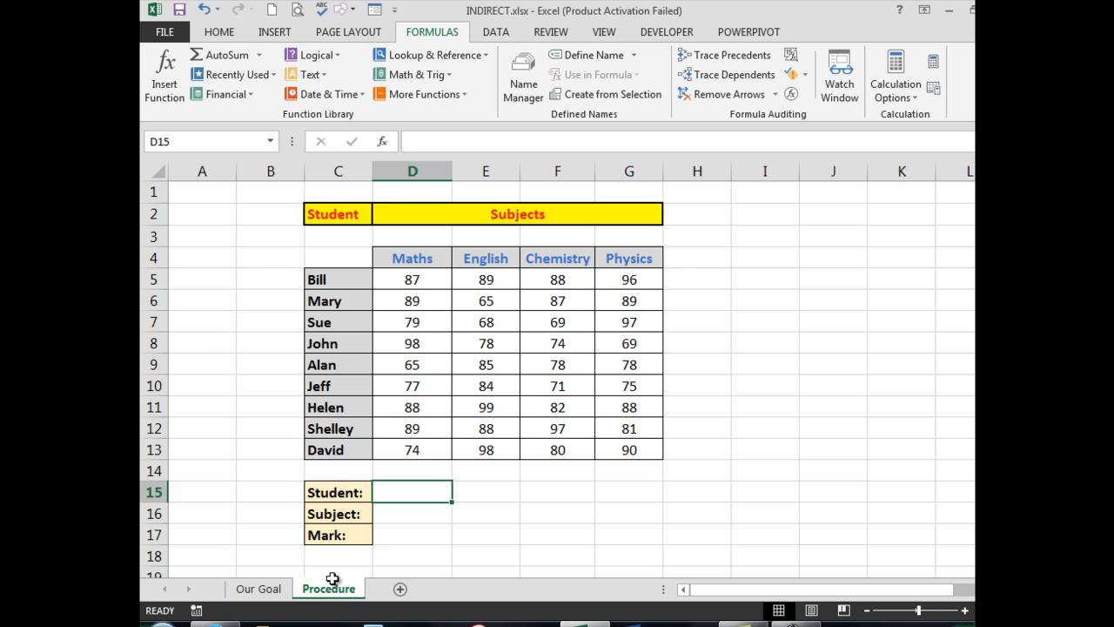
{"action": "mouse_move", "coordinate": [394, 540]}
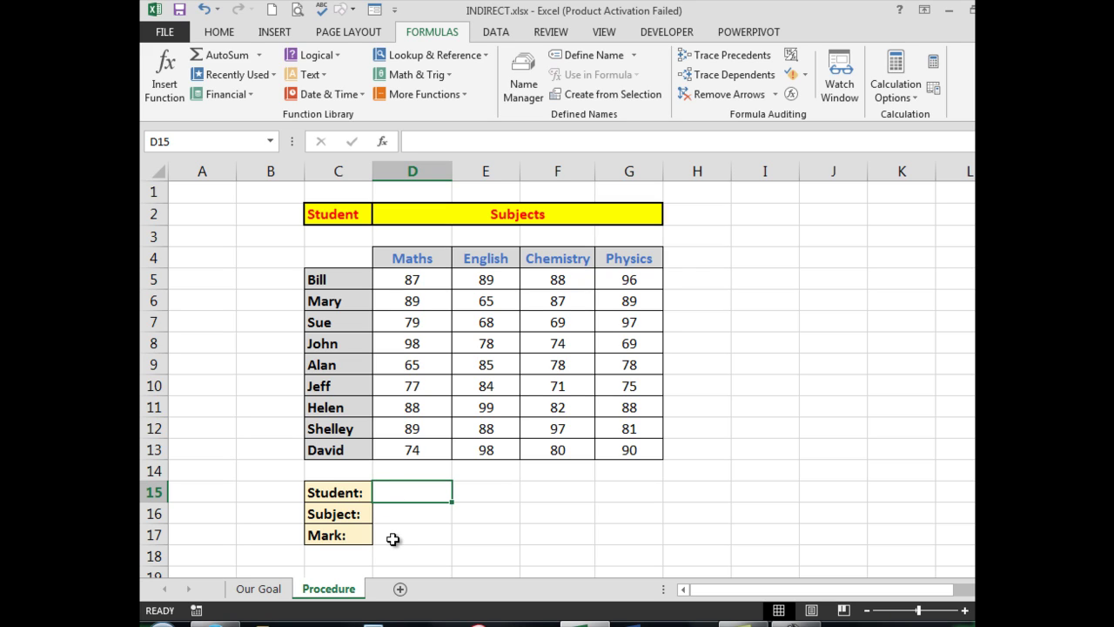
{"action": "mouse_move", "coordinate": [404, 495]}
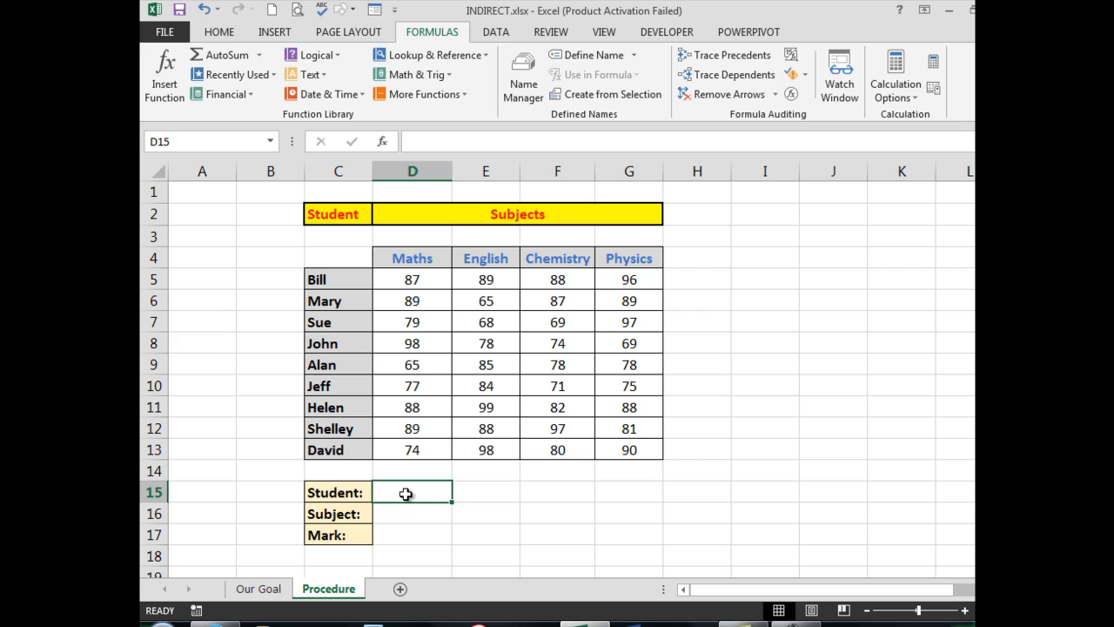
{"action": "mouse_move", "coordinate": [487, 176]}
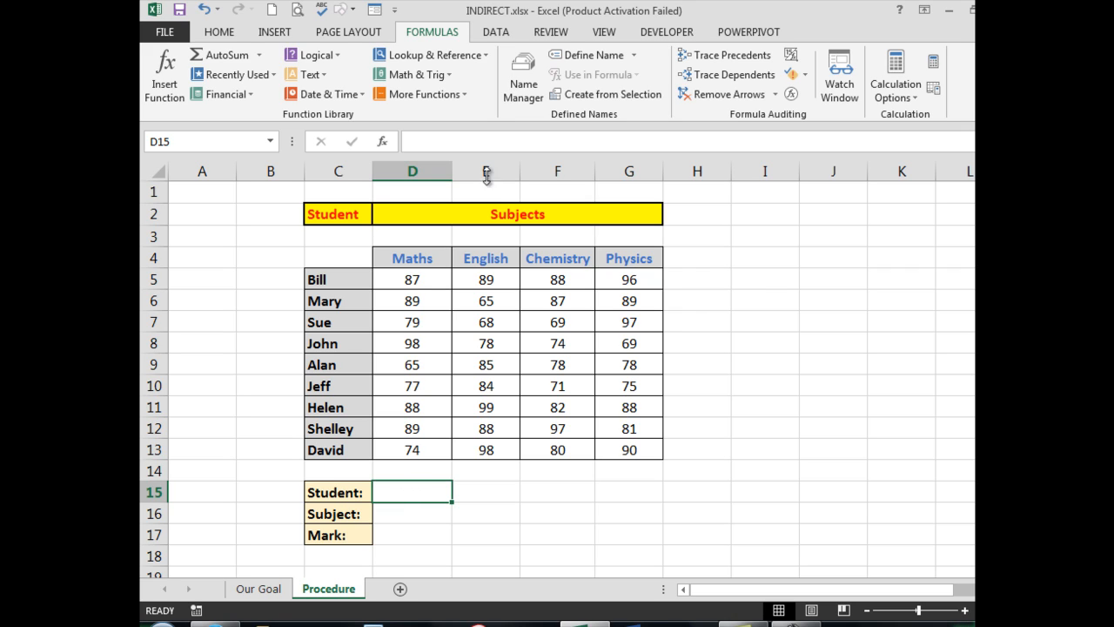
Apply list-type Data Validation to D15 with the student names as source, then move to D16
{"action": "left_click", "coordinate": [494, 31]}
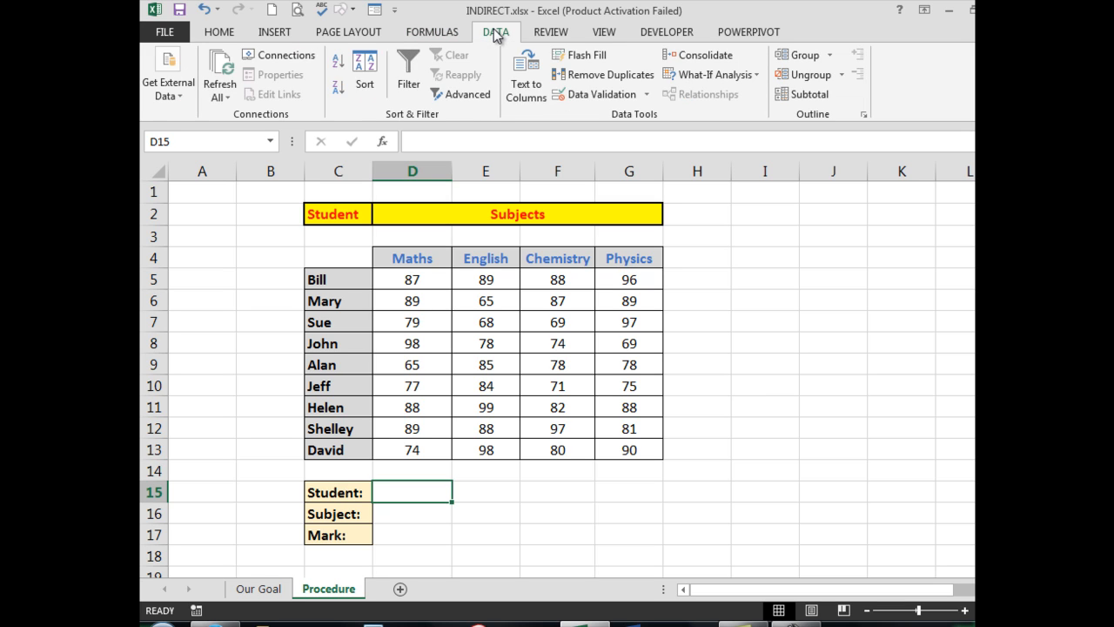
{"action": "left_click", "coordinate": [603, 94]}
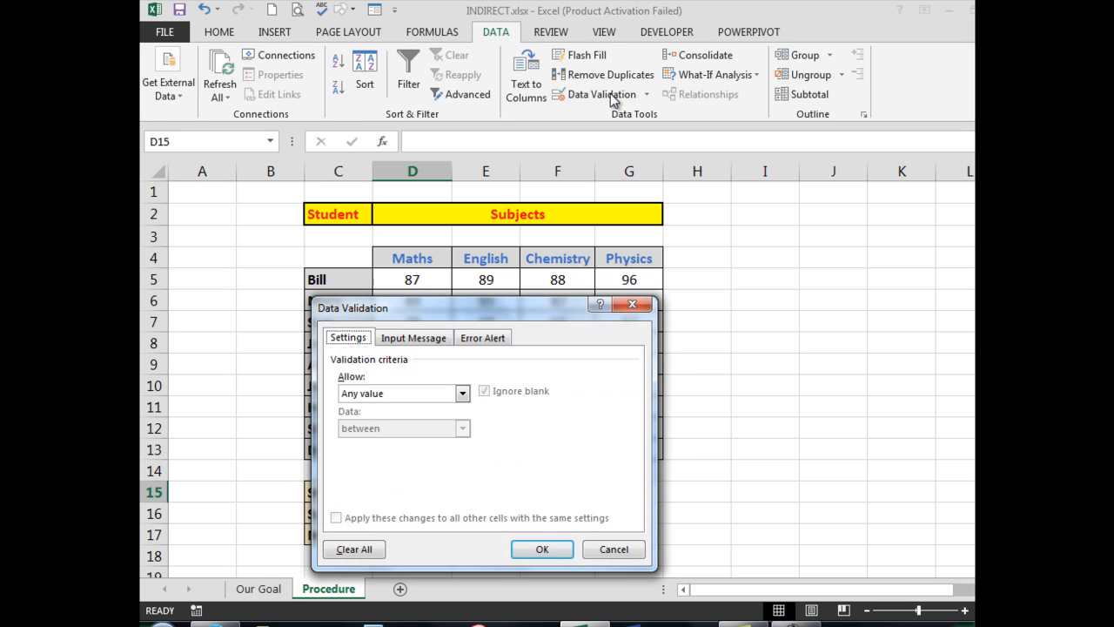
{"action": "left_click", "coordinate": [463, 394]}
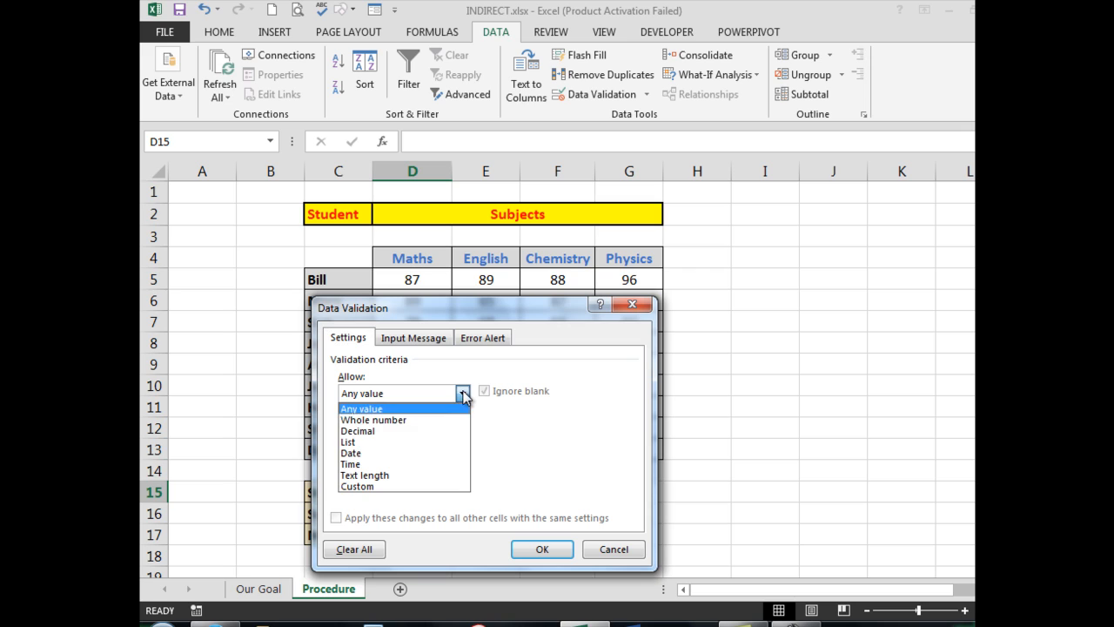
{"action": "mouse_move", "coordinate": [386, 442]}
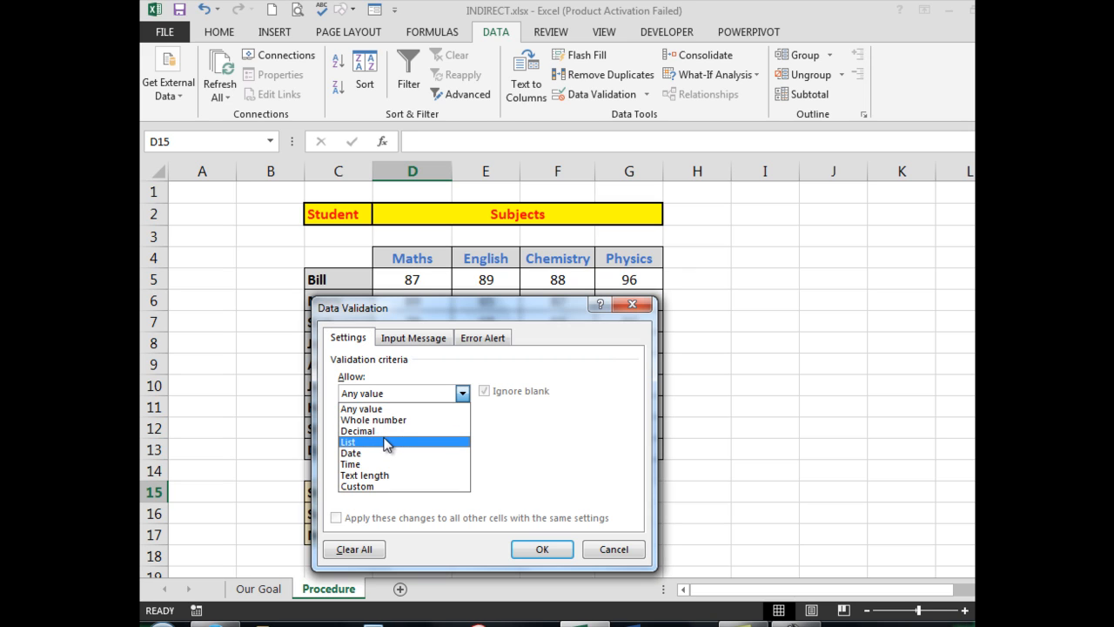
{"action": "left_click", "coordinate": [348, 442]}
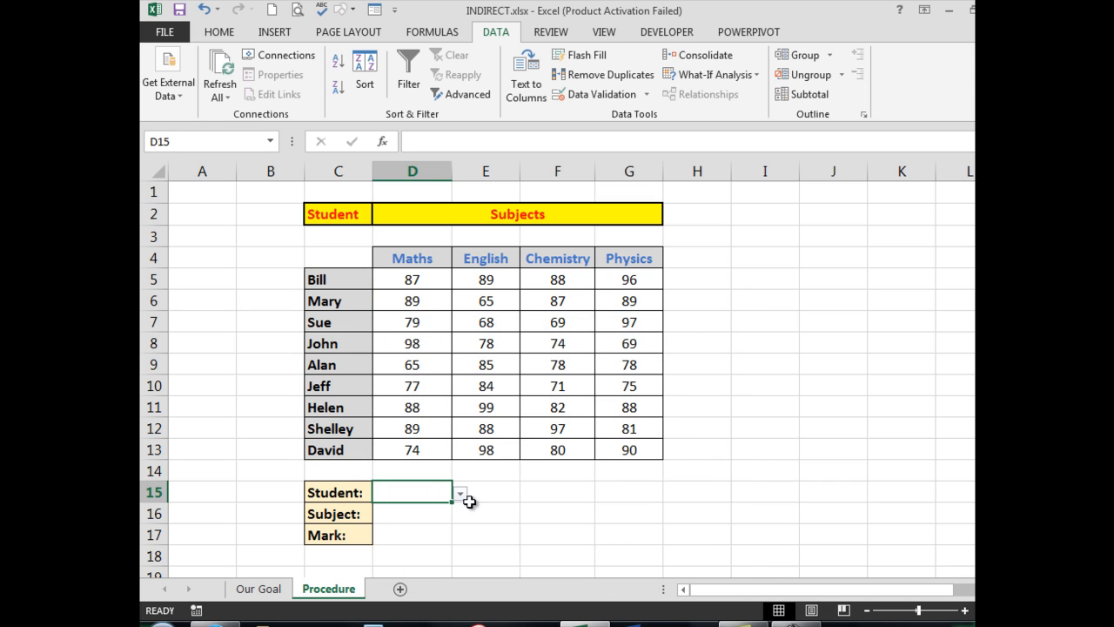
{"action": "left_click", "coordinate": [460, 491]}
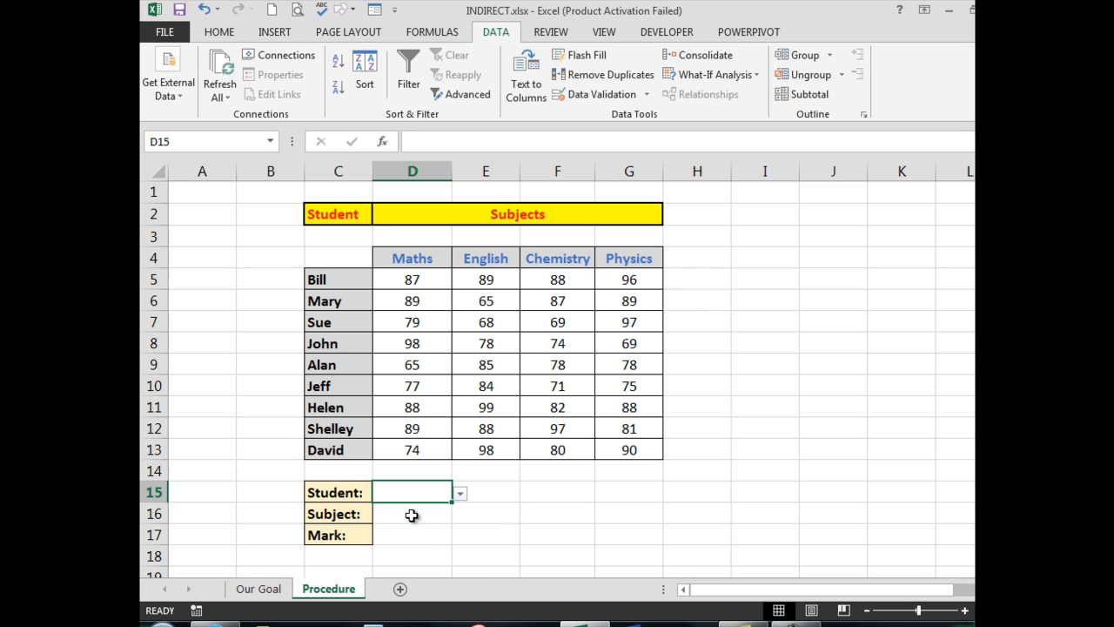
{"action": "left_click", "coordinate": [411, 513]}
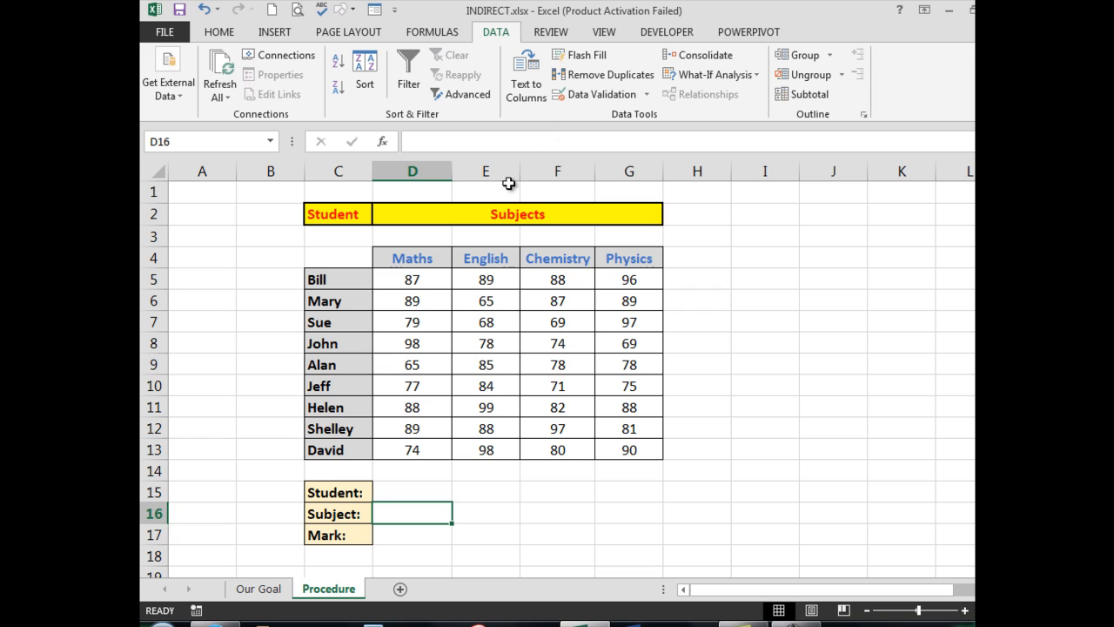
{"action": "mouse_move", "coordinate": [581, 136]}
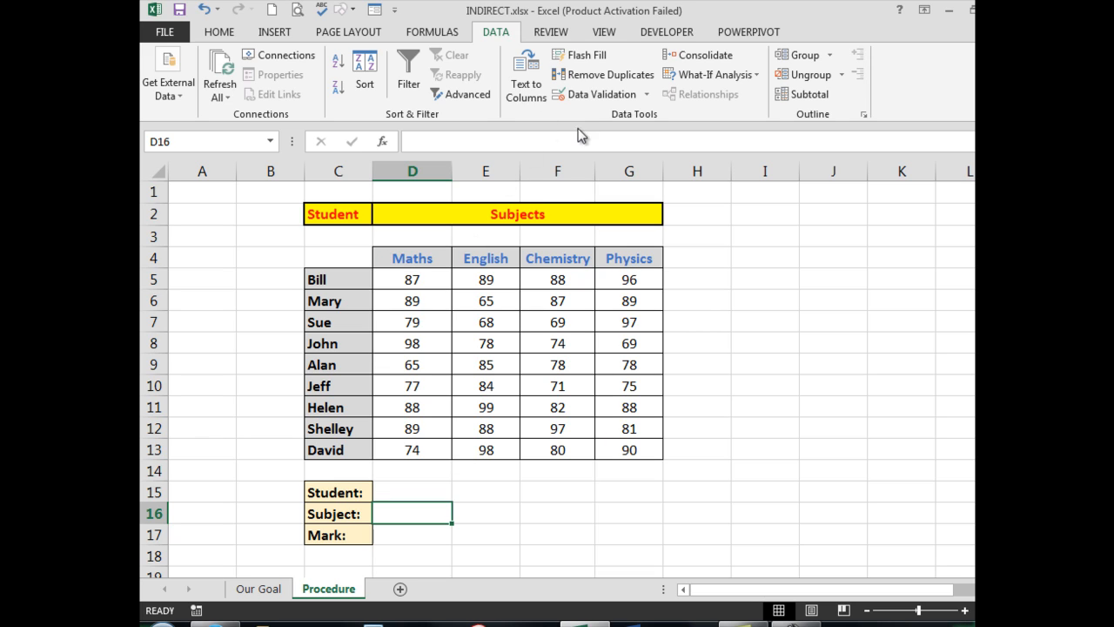
{"action": "mouse_move", "coordinate": [599, 94]}
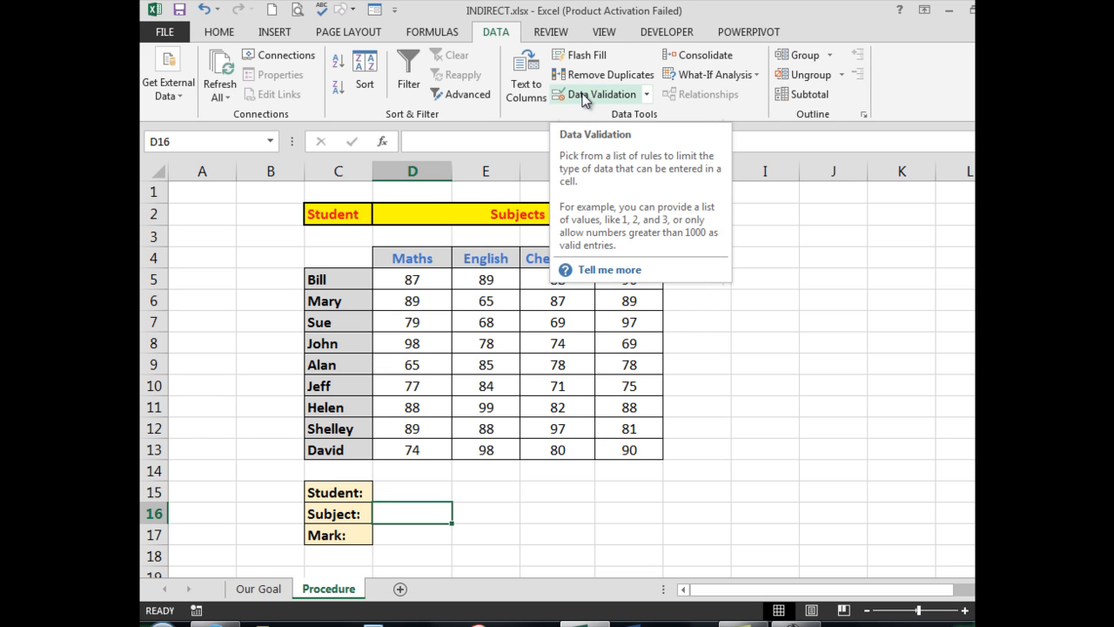
Apply list validation to D16 using the subject headers Maths, English, Chemistry, Physics and check its drop-down
{"action": "left_click", "coordinate": [599, 94]}
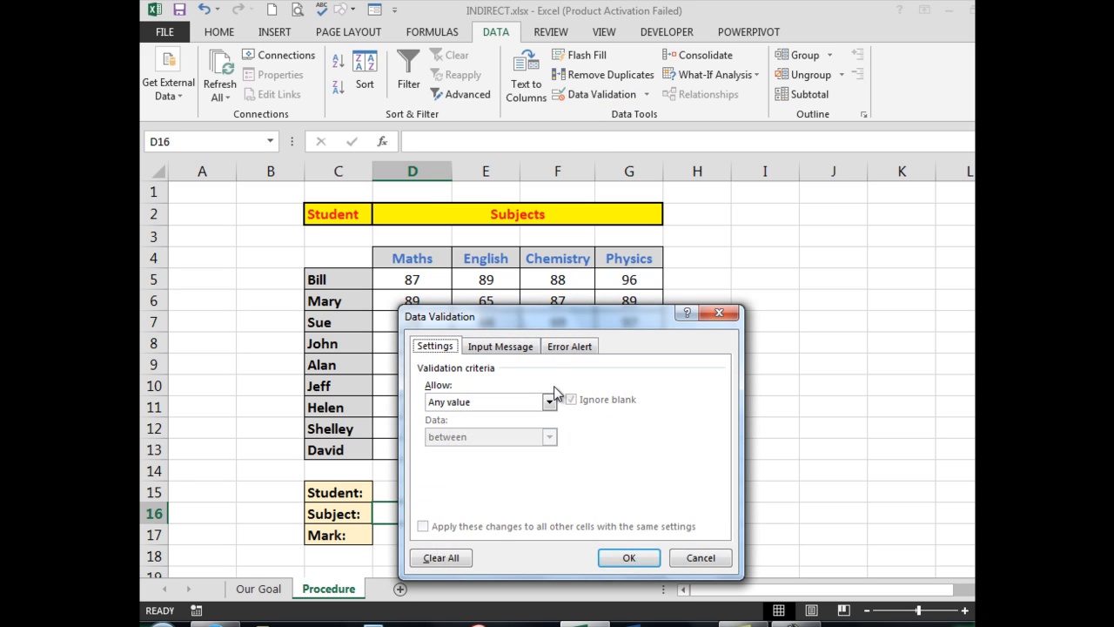
{"action": "left_click", "coordinate": [550, 401]}
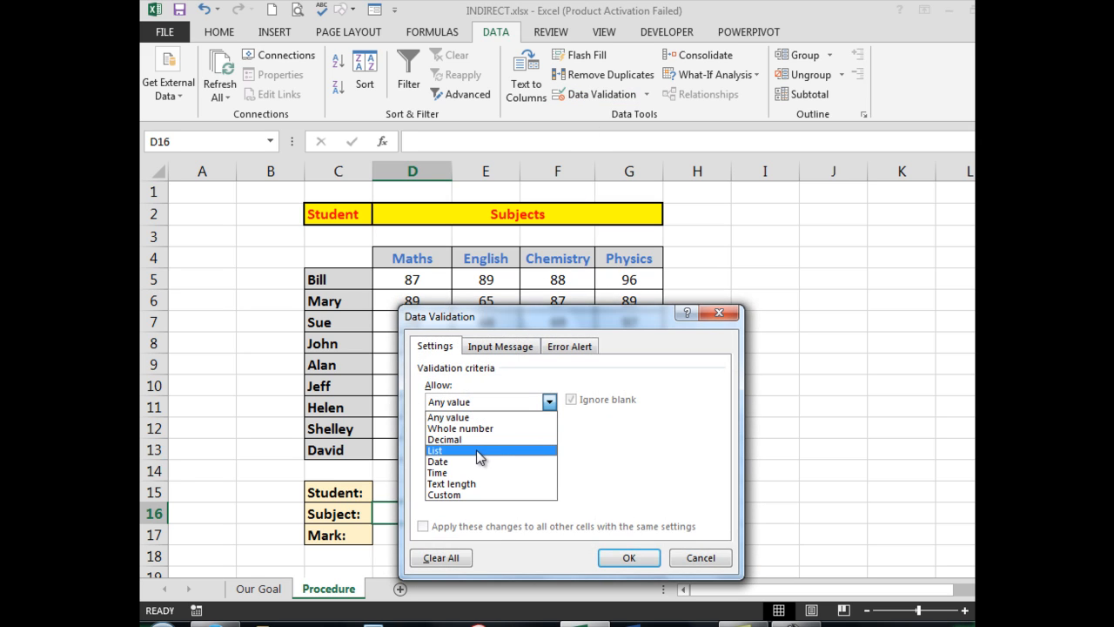
{"action": "left_click", "coordinate": [435, 449]}
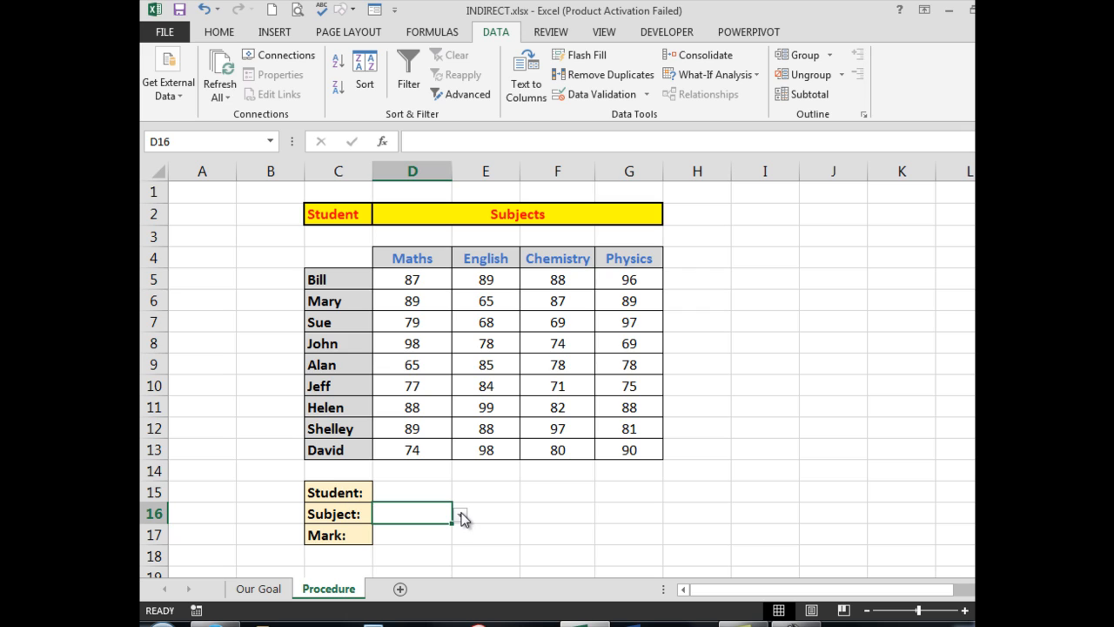
{"action": "left_click", "coordinate": [460, 514]}
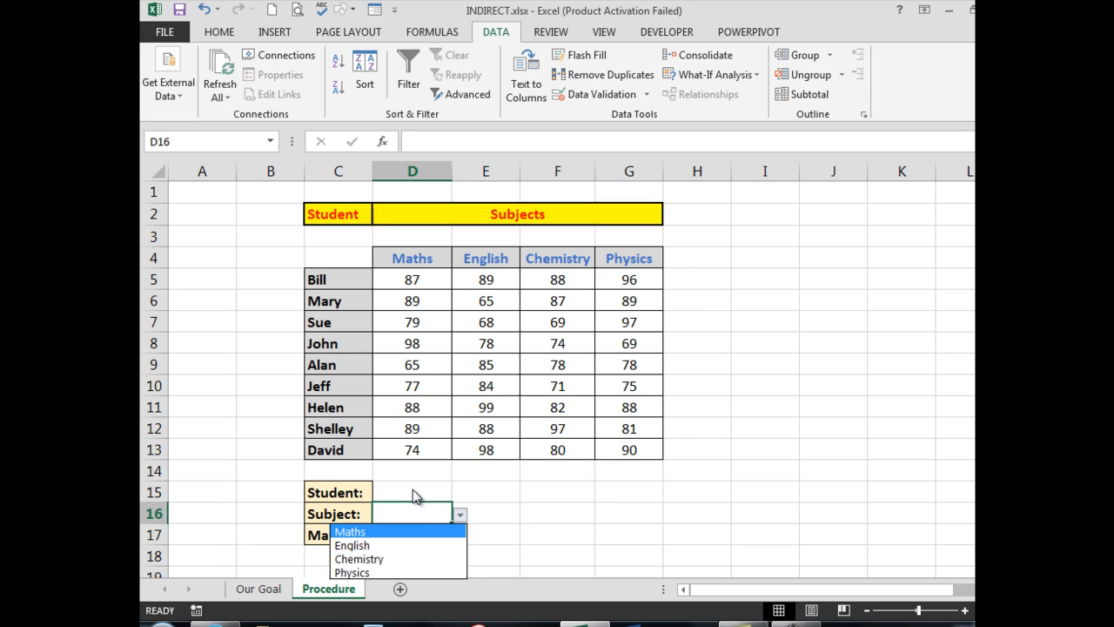
{"action": "left_click", "coordinate": [411, 491]}
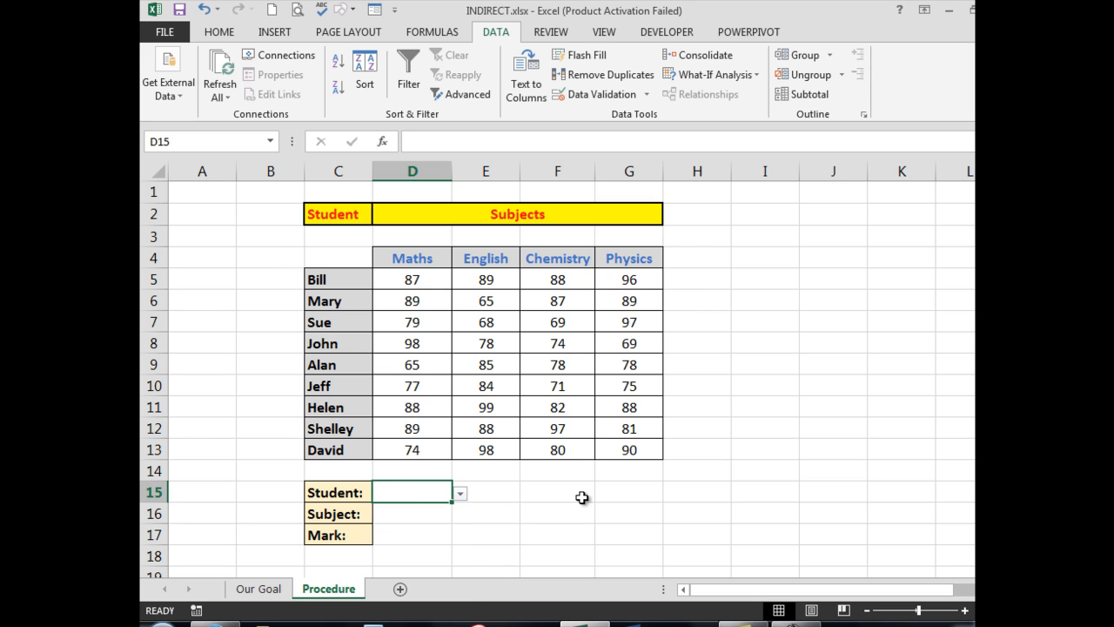
{"action": "mouse_move", "coordinate": [406, 537]}
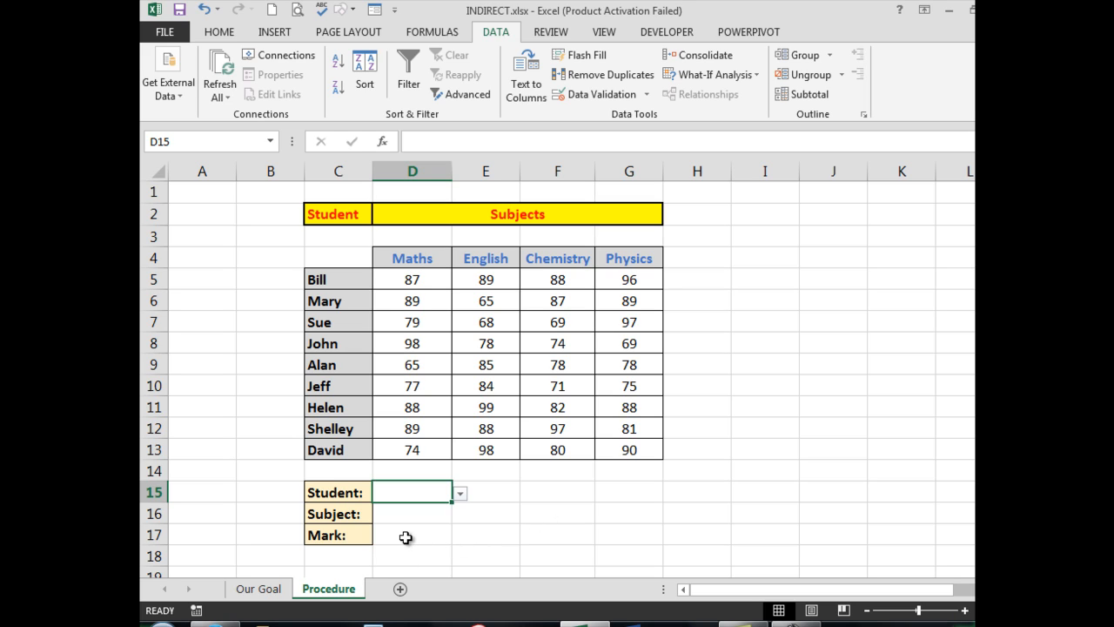
{"action": "left_click", "coordinate": [411, 535]}
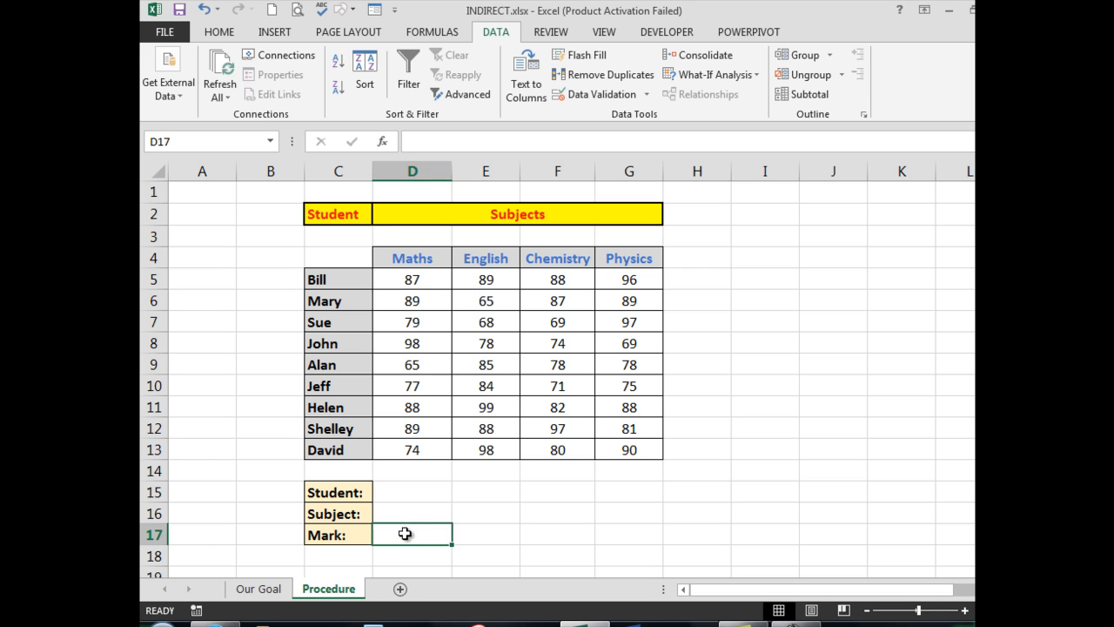
{"action": "mouse_move", "coordinate": [432, 32]}
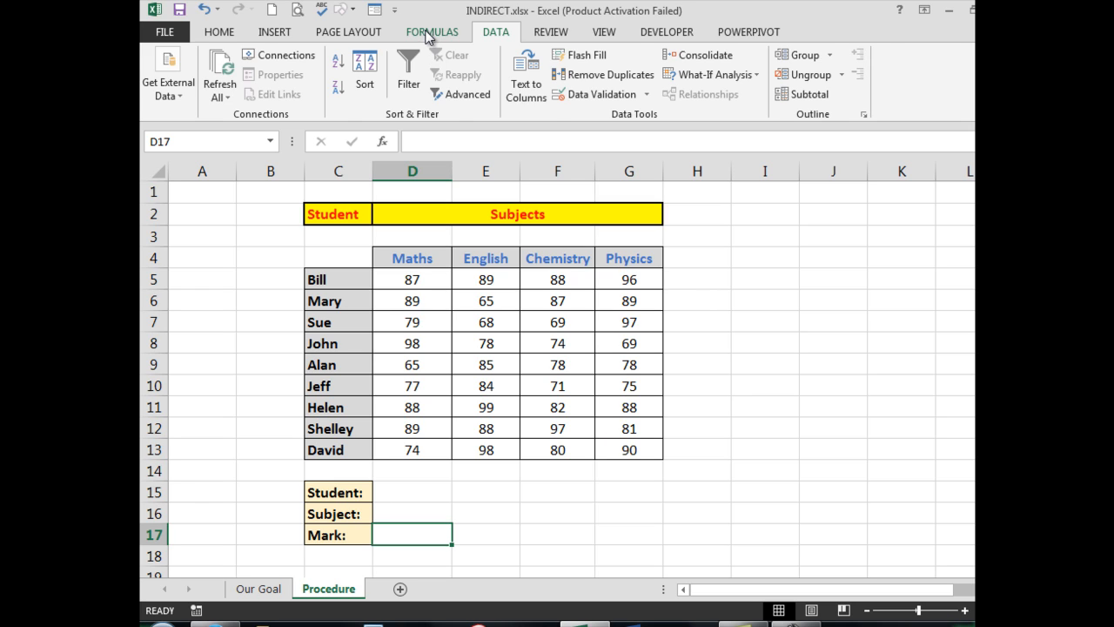
Bring up the Formulas ribbon ahead of naming the mark table C4:G13
{"action": "left_click", "coordinate": [431, 32]}
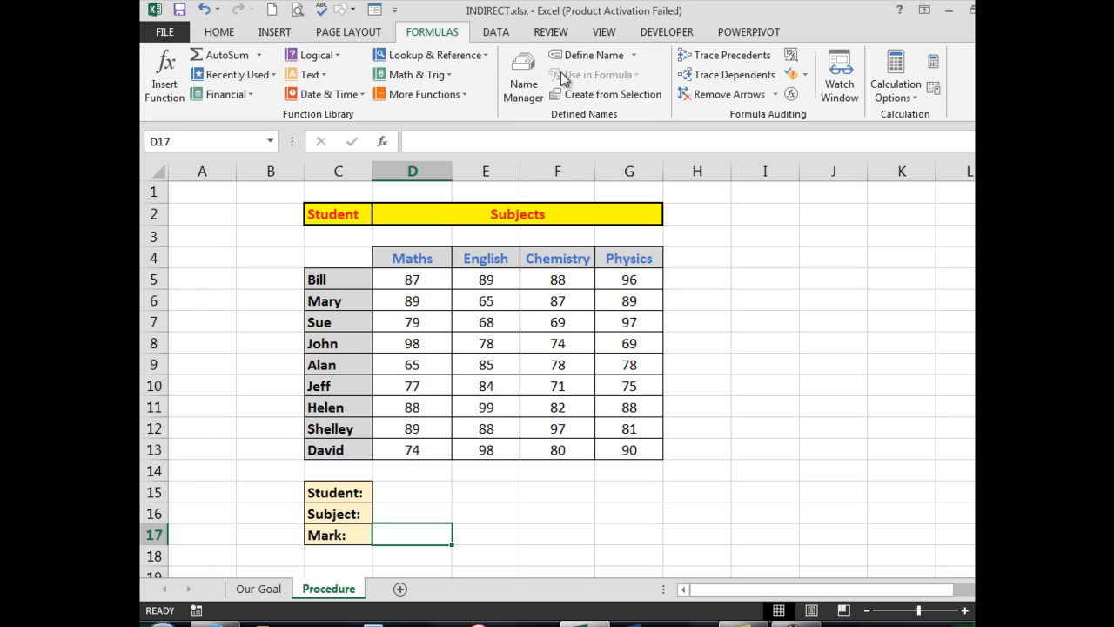
{"action": "mouse_move", "coordinate": [566, 120]}
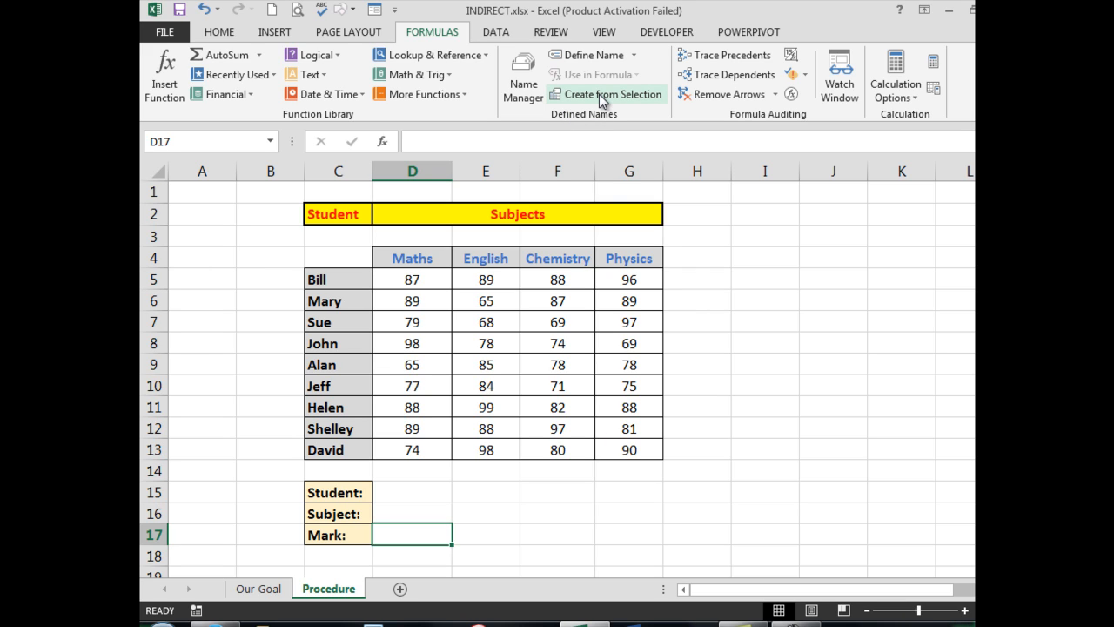
{"action": "mouse_move", "coordinate": [607, 94]}
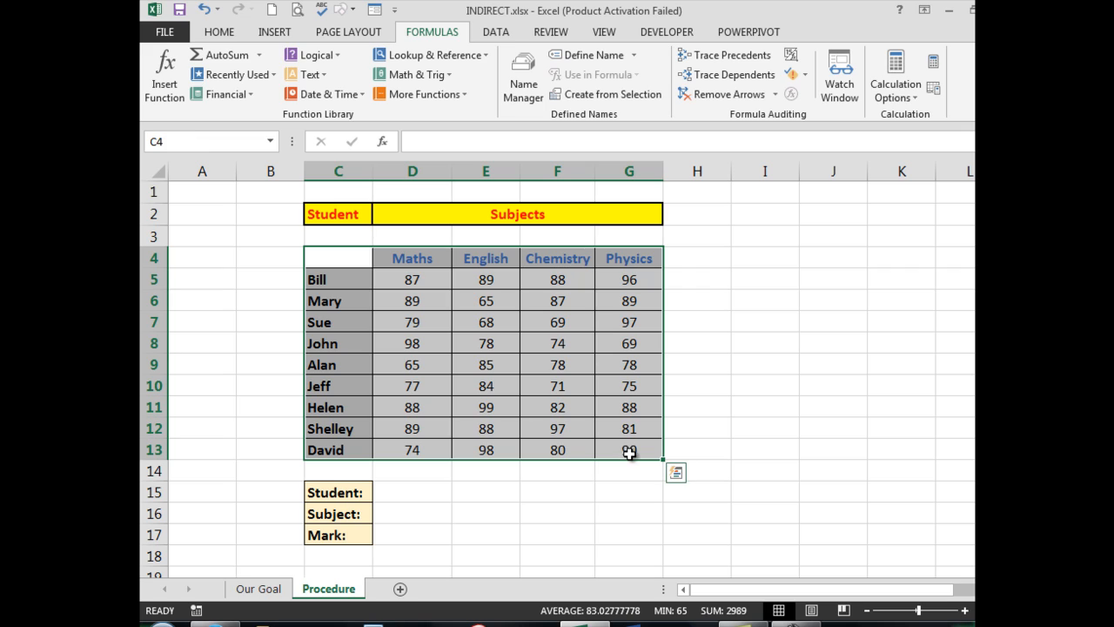
{"action": "mouse_move", "coordinate": [521, 336]}
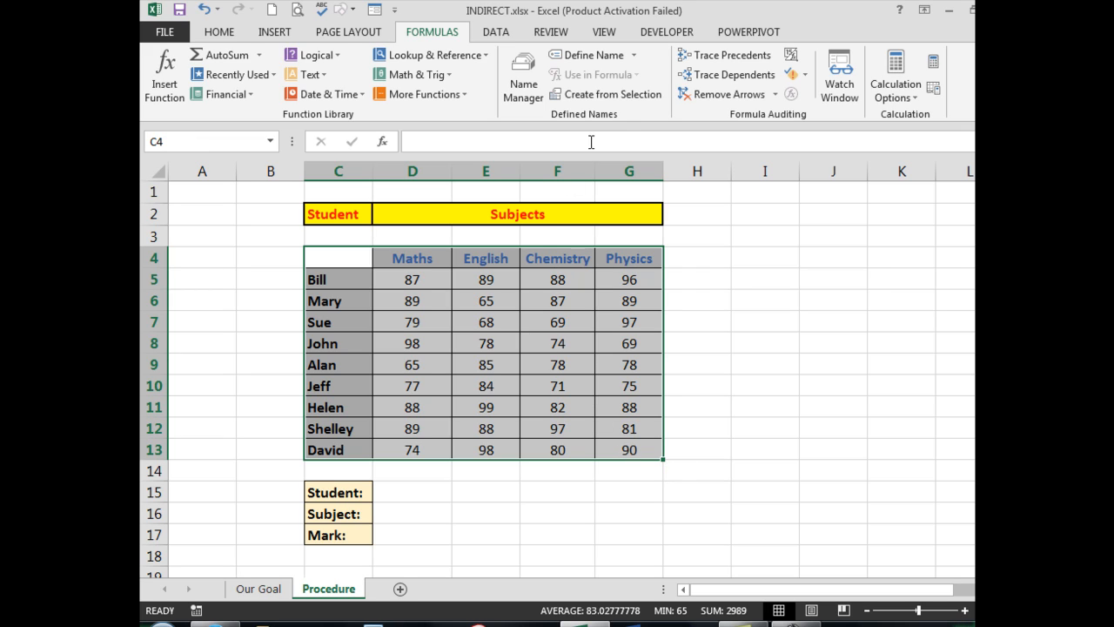
{"action": "mouse_move", "coordinate": [606, 94]}
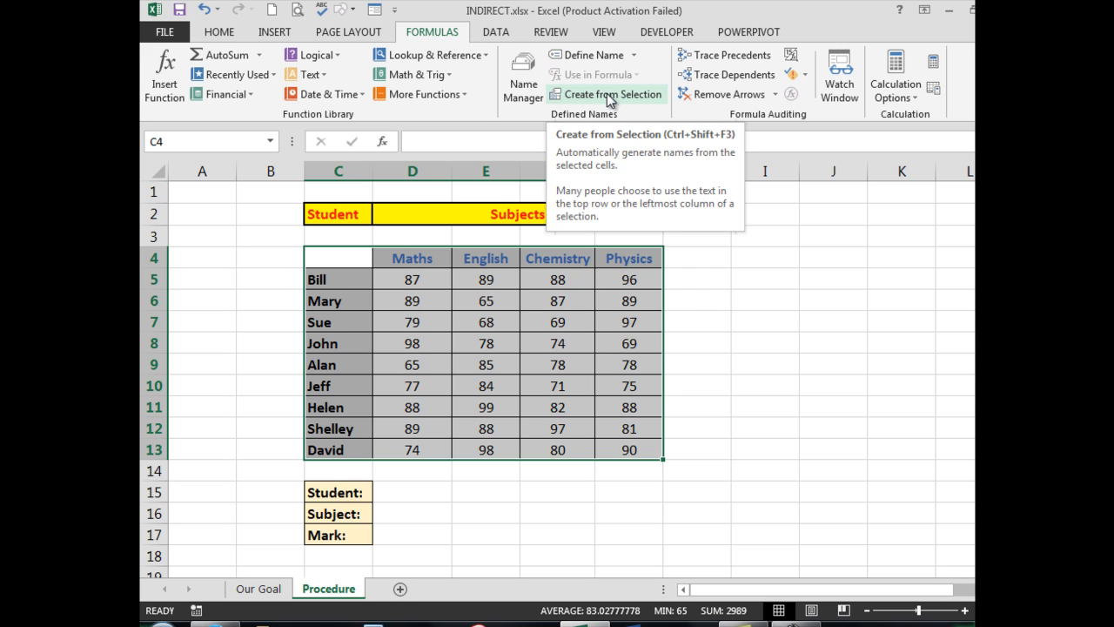
Use Create from Selection with Top row and Left column to name each student row and subject column
{"action": "left_click", "coordinate": [605, 94]}
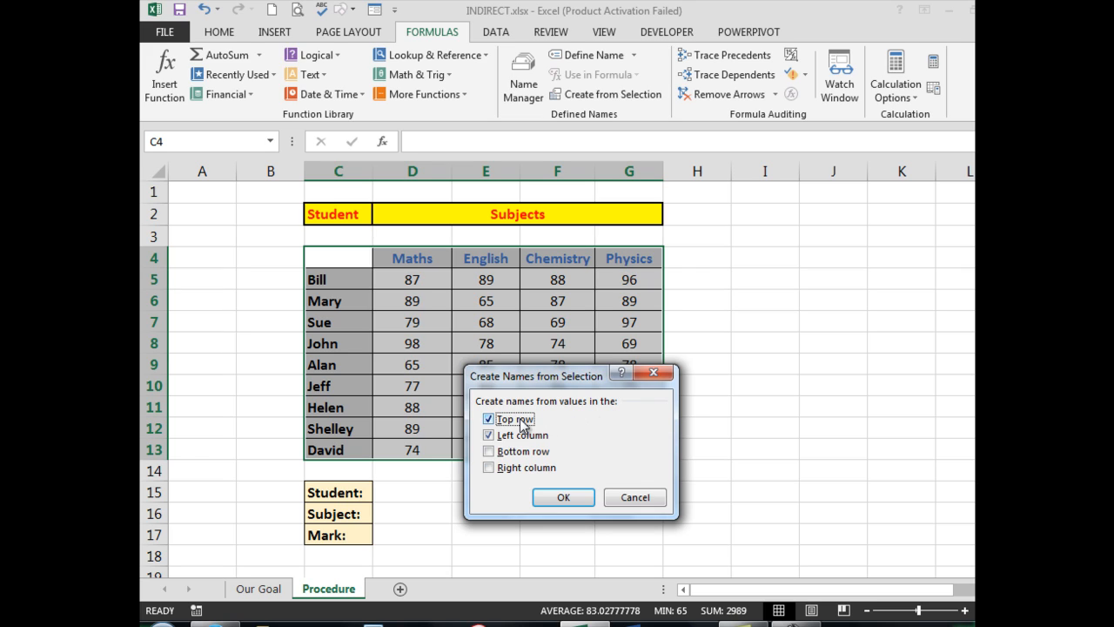
{"action": "mouse_move", "coordinate": [514, 439]}
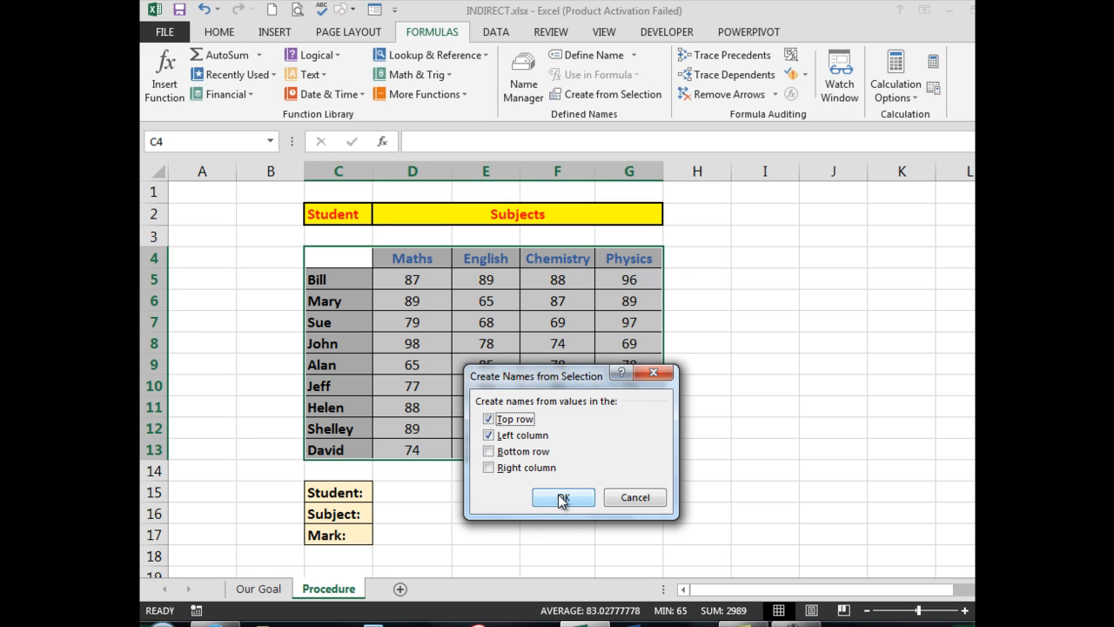
{"action": "left_click", "coordinate": [562, 498]}
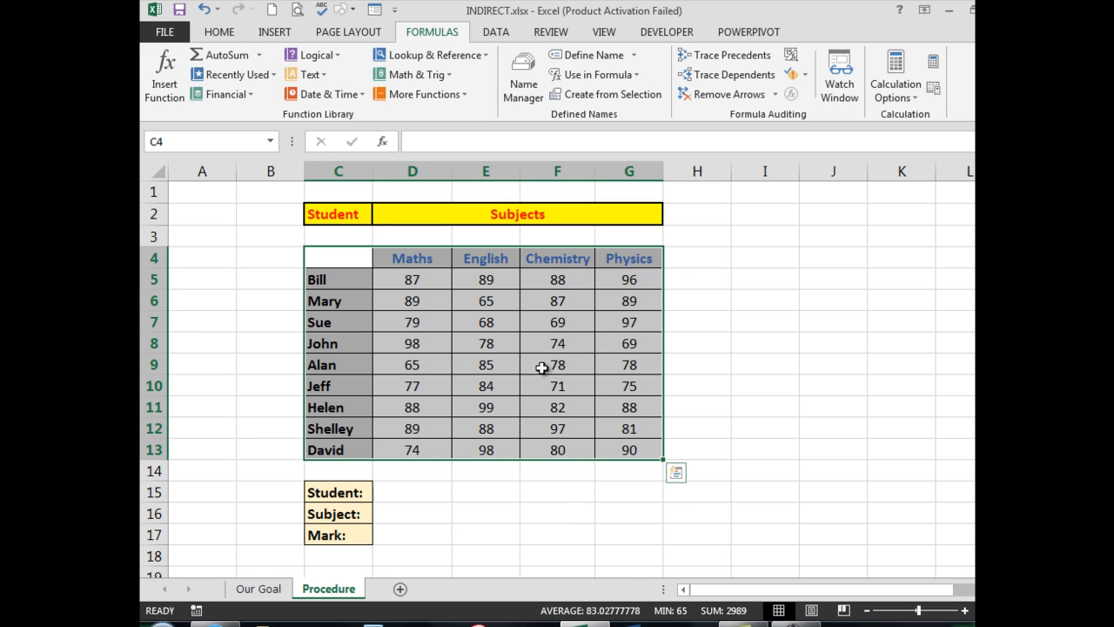
{"action": "mouse_move", "coordinate": [522, 73]}
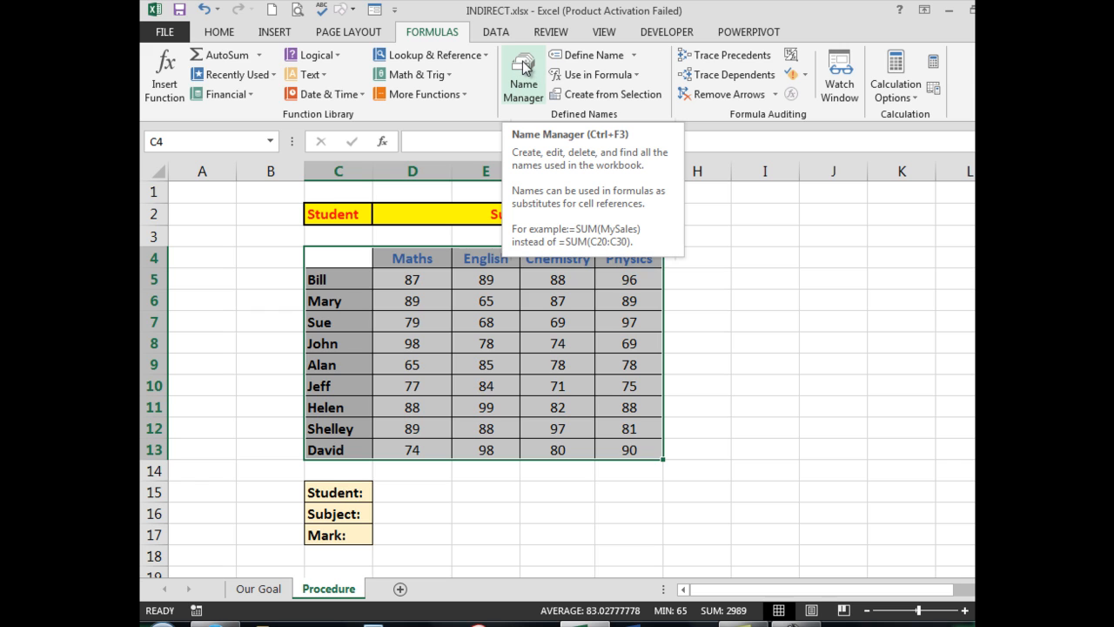
Review the student and subject names with their ranges in Name Manager, then close it
{"action": "left_click", "coordinate": [522, 73]}
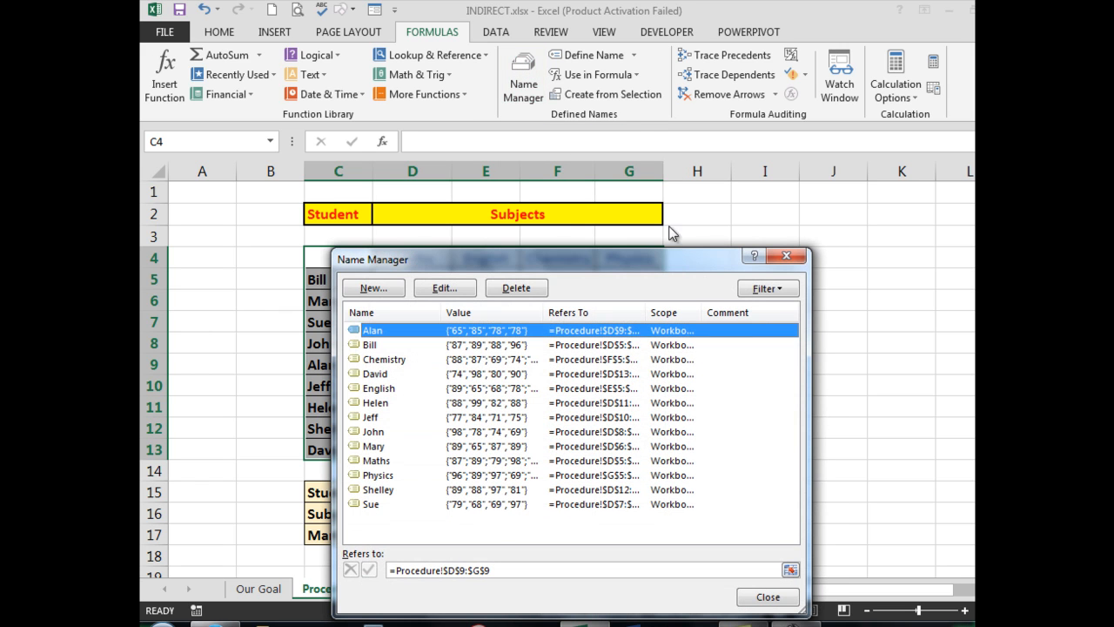
{"action": "mouse_move", "coordinate": [491, 334]}
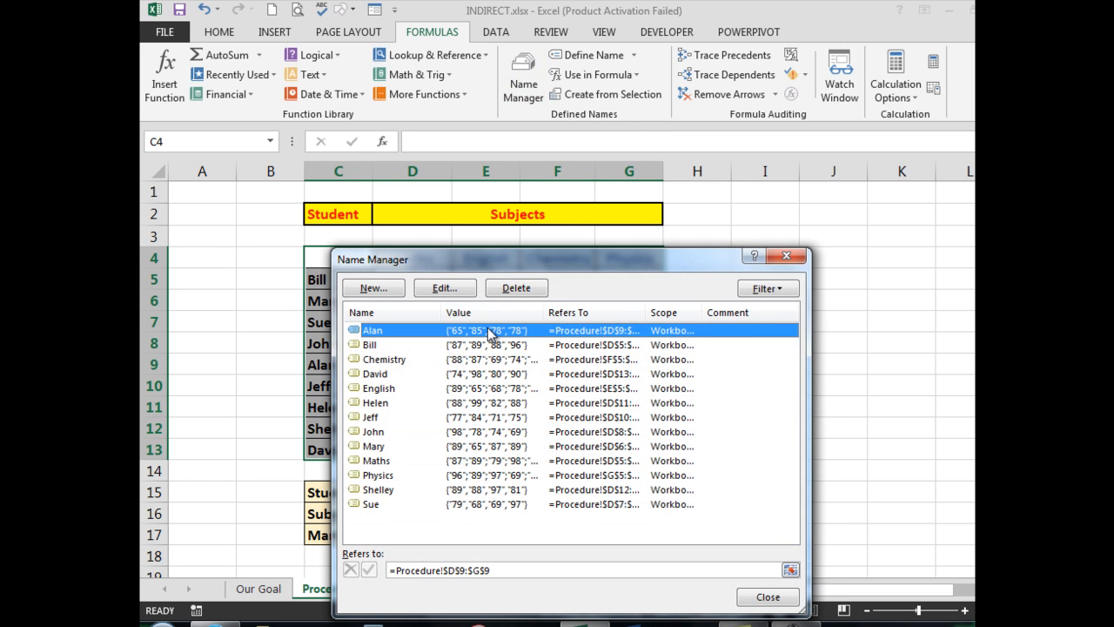
{"action": "mouse_move", "coordinate": [494, 495]}
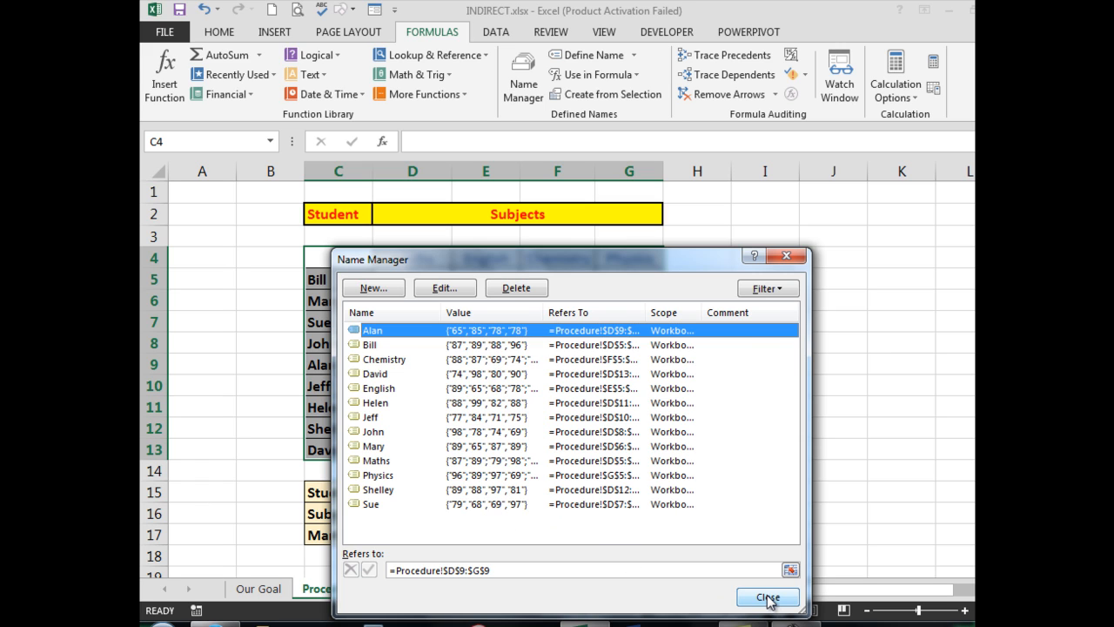
{"action": "left_click", "coordinate": [766, 597]}
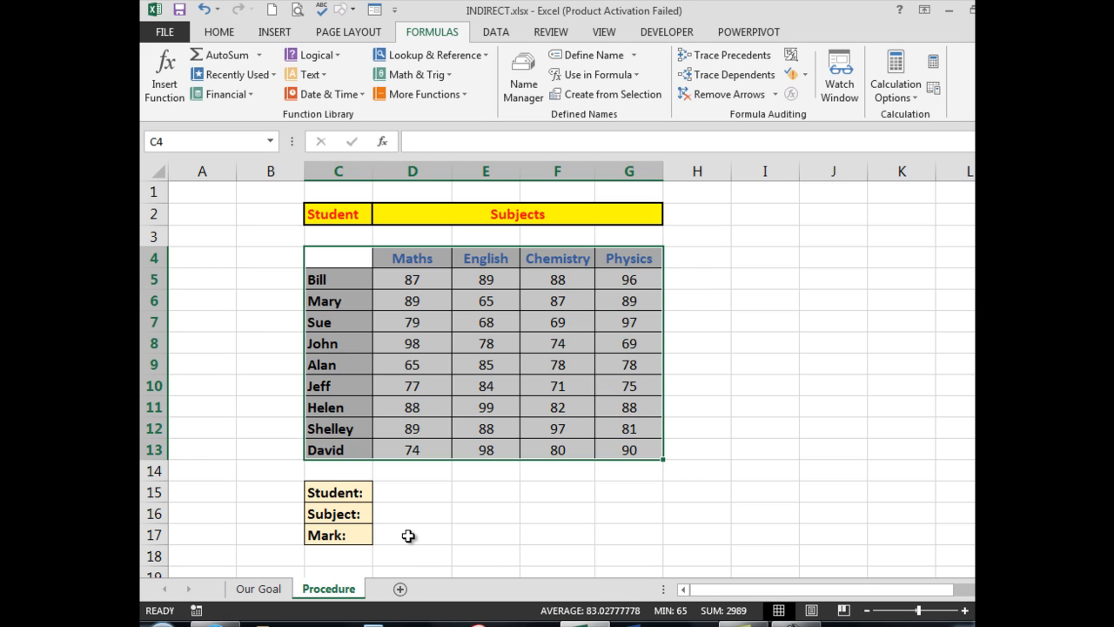
Enter =INDIRECT(D15) INDIRECT(D16) in the Mark cell D17, intersecting the chosen student and subject names
{"action": "left_click", "coordinate": [411, 534]}
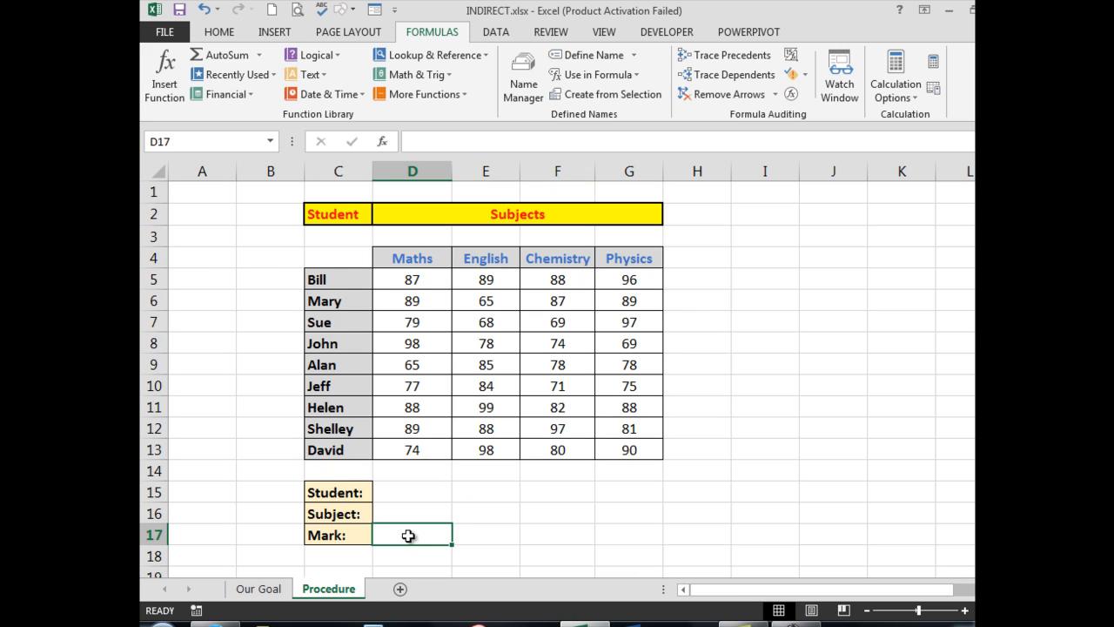
{"action": "type", "text": "="}
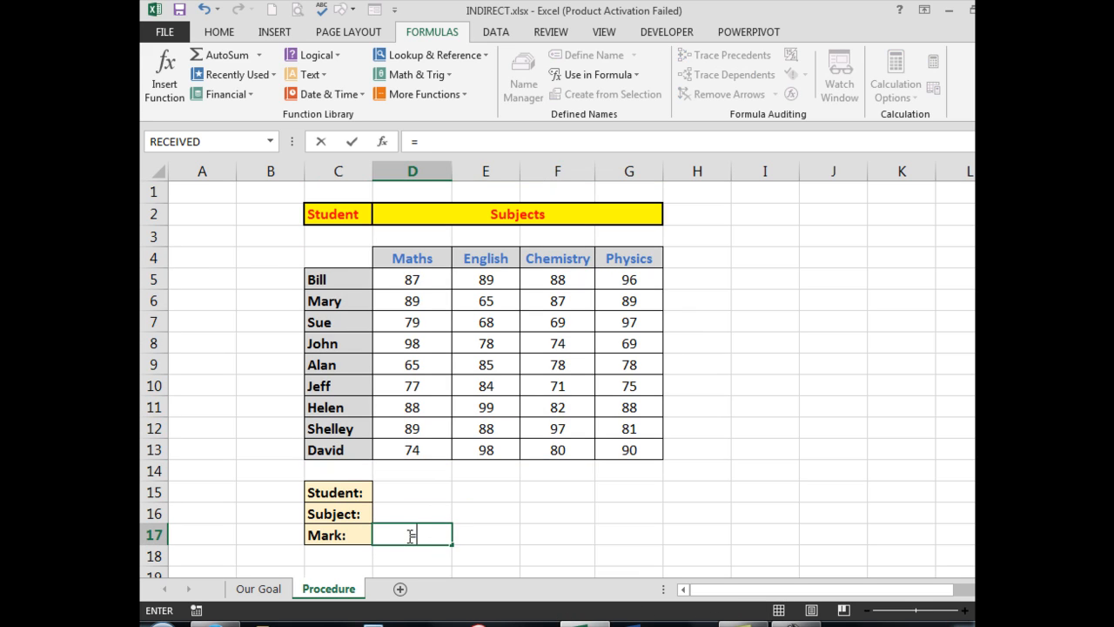
{"action": "type", "text": "=in"}
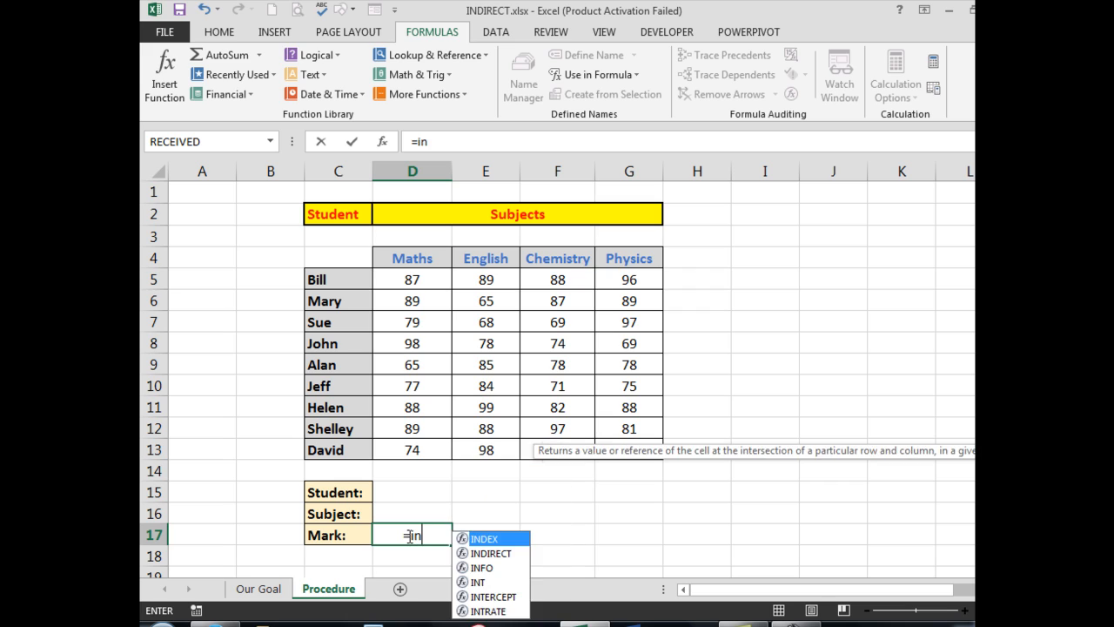
{"action": "type", "text": "dire"}
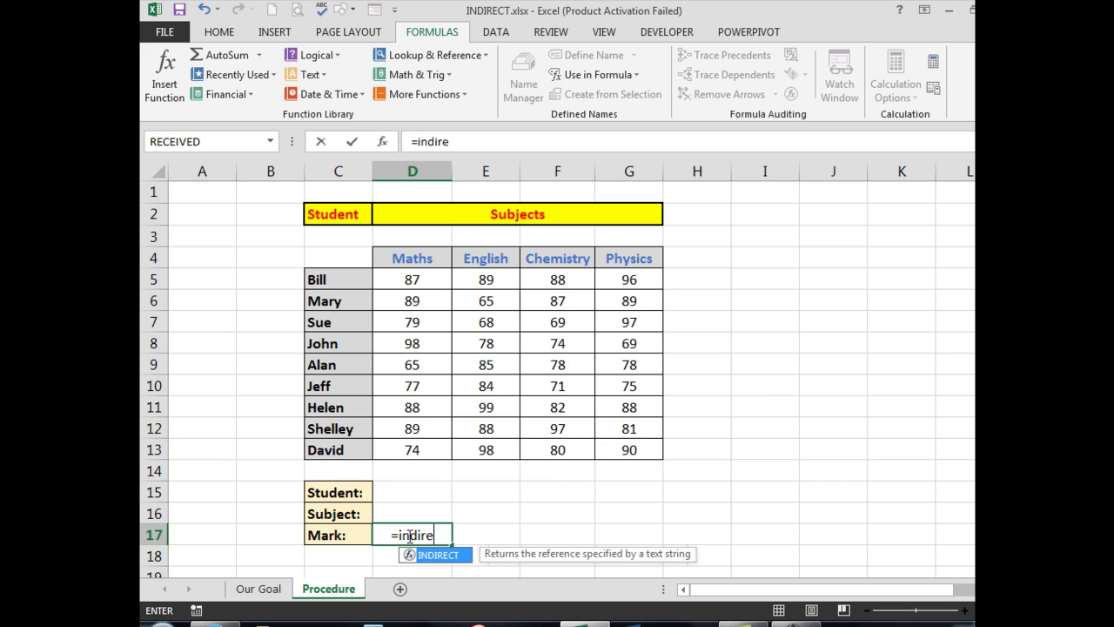
{"action": "type", "text": "ct"}
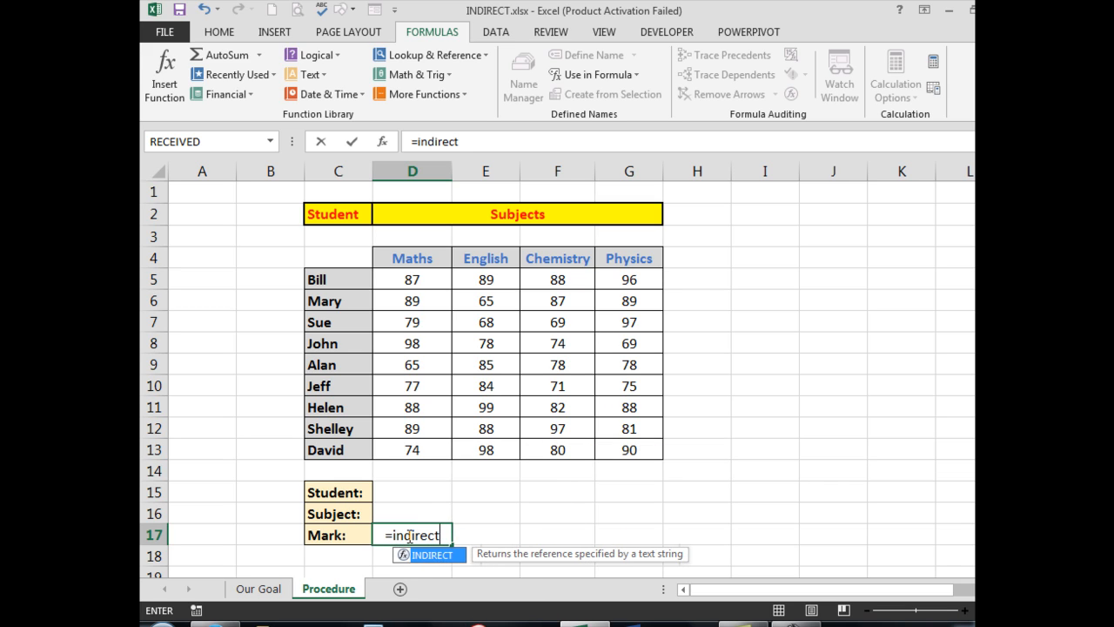
{"action": "type", "text": "("}
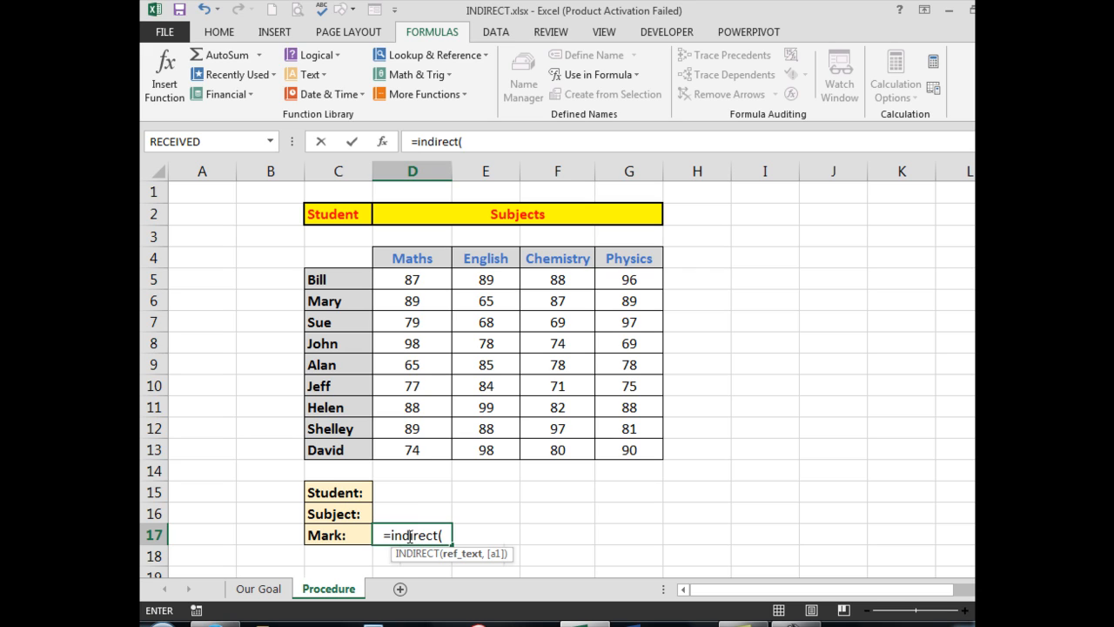
{"action": "mouse_move", "coordinate": [411, 493]}
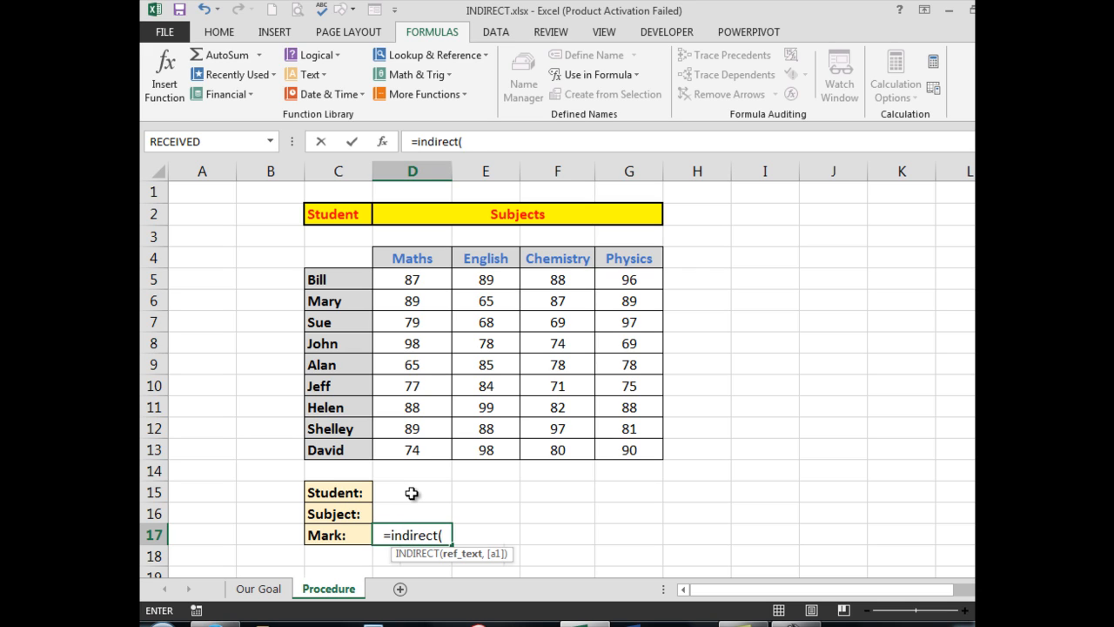
{"action": "left_click", "coordinate": [410, 491]}
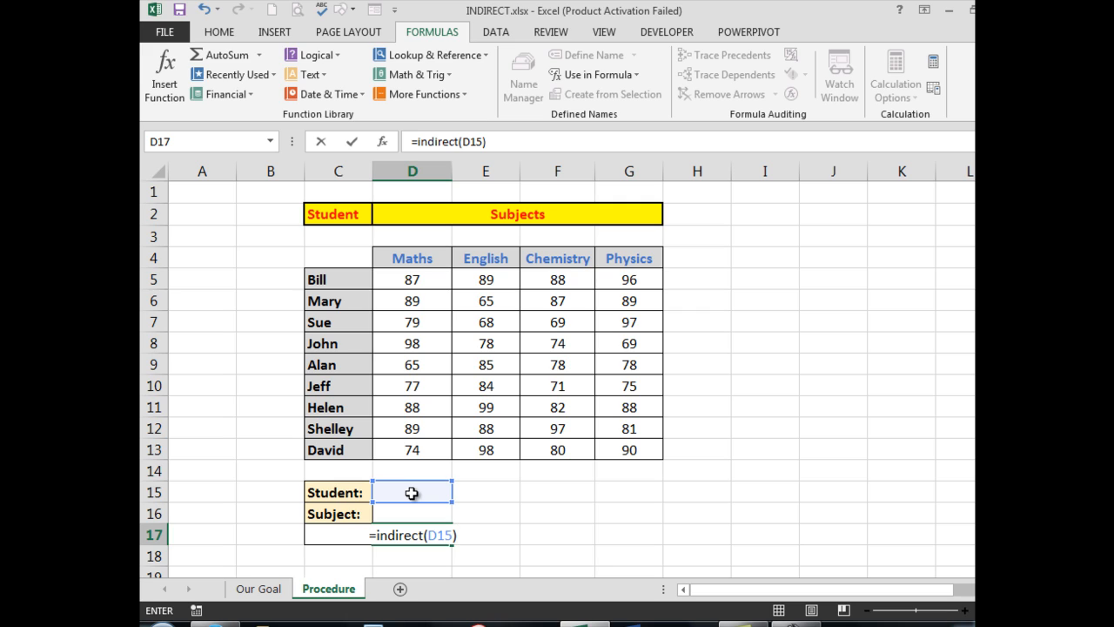
{"action": "type", "text": "i"}
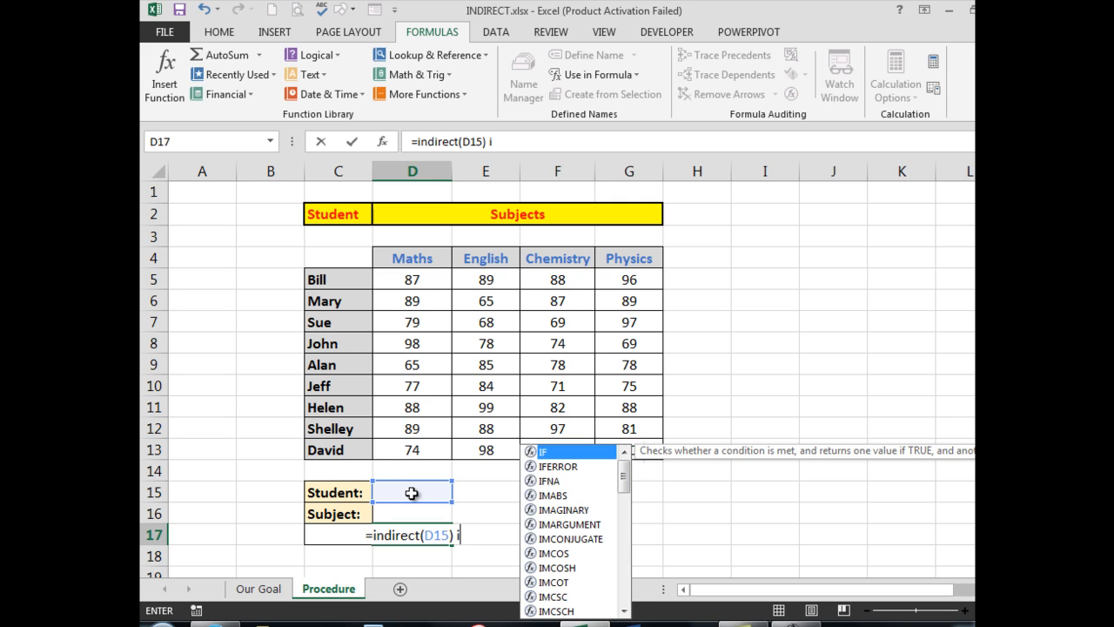
{"action": "type", "text": "ndirect("}
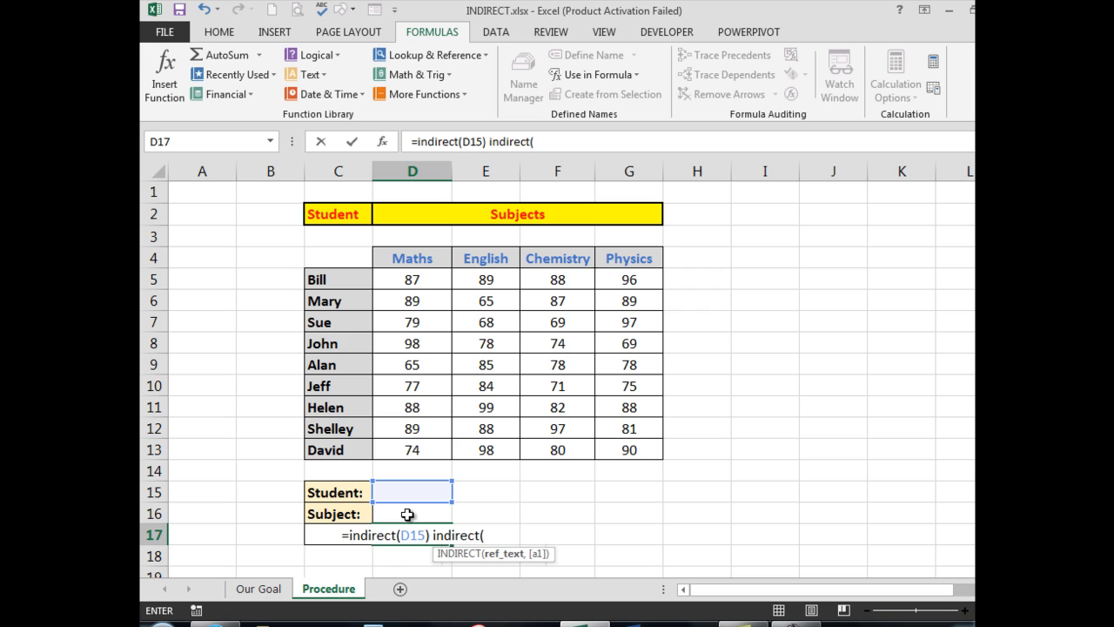
{"action": "left_click", "coordinate": [410, 513]}
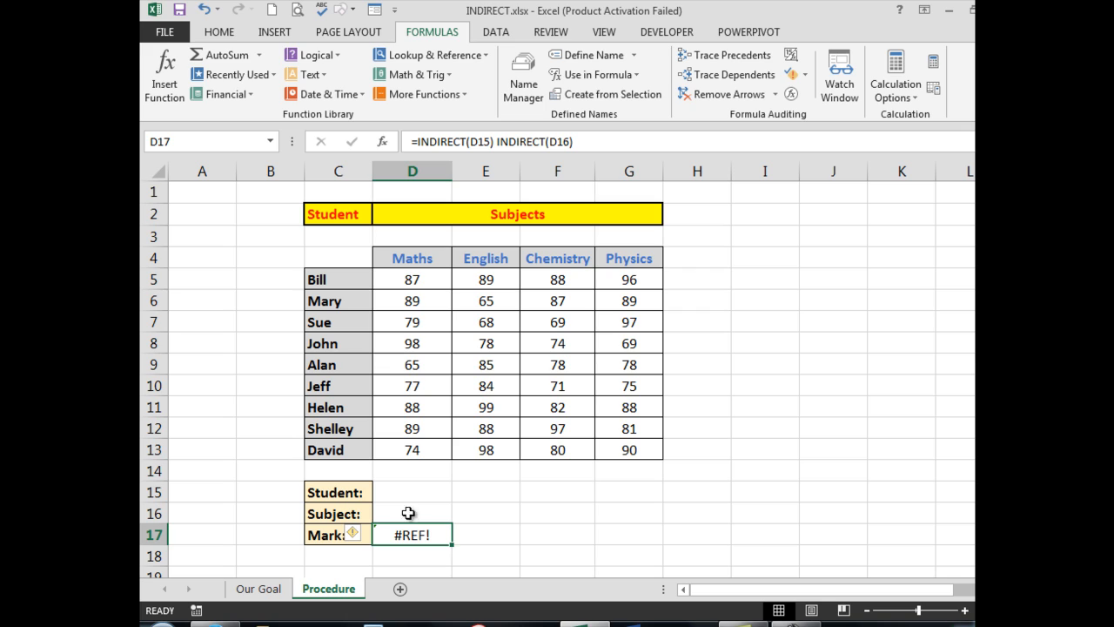
Choose Bill as student and English as subject so the Mark formula returns 89, then inspect it
{"action": "left_click", "coordinate": [411, 490]}
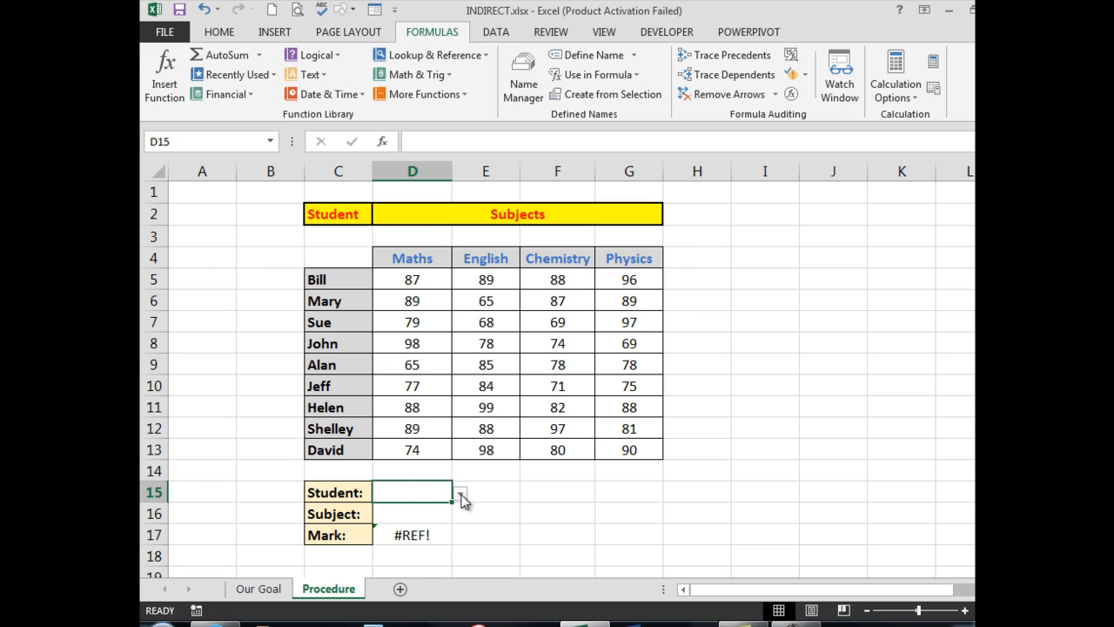
{"action": "mouse_move", "coordinate": [405, 512]}
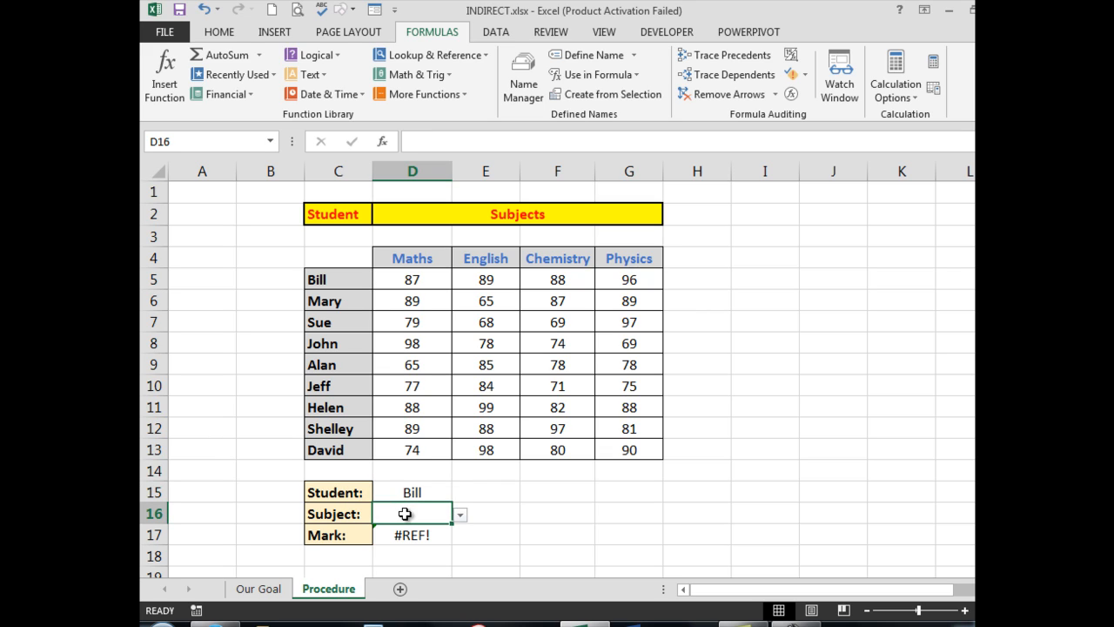
{"action": "left_click", "coordinate": [460, 513]}
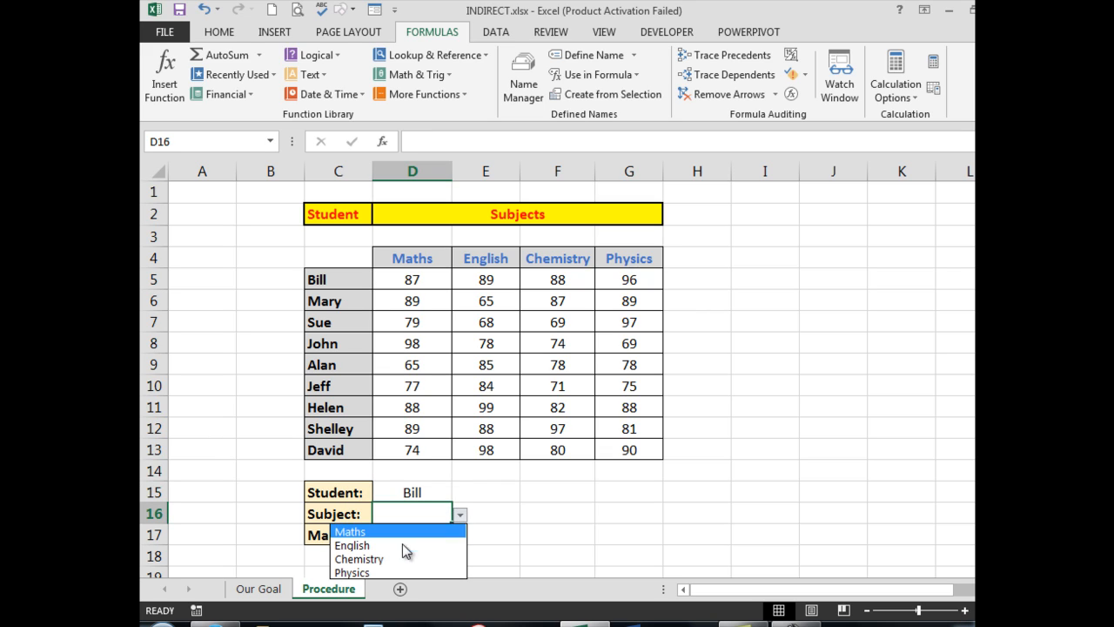
{"action": "left_click", "coordinate": [352, 545]}
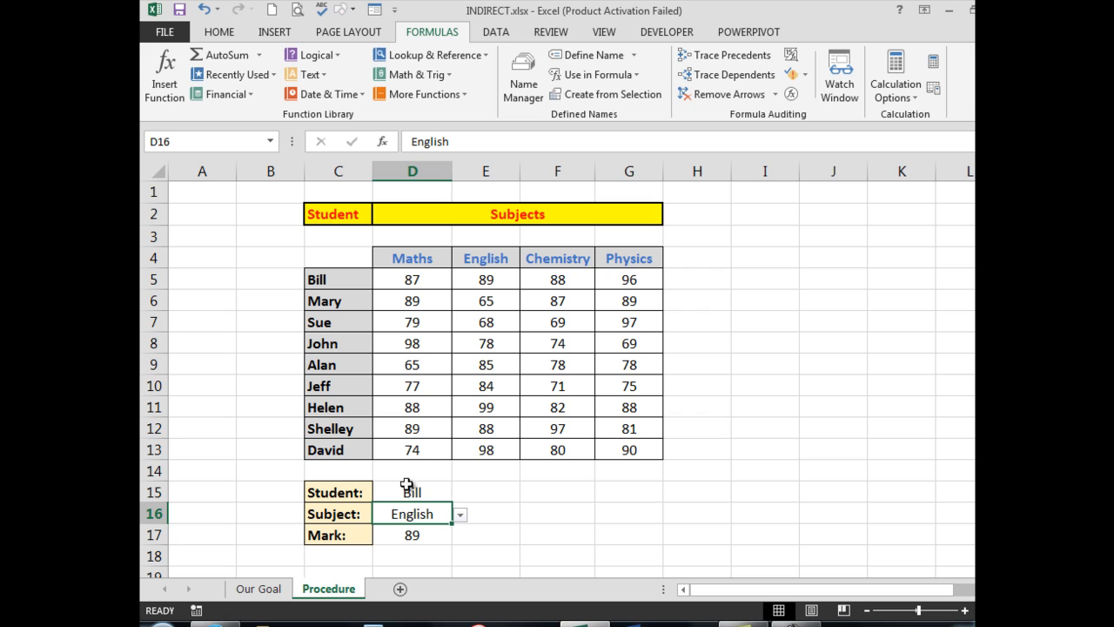
{"action": "mouse_move", "coordinate": [533, 510]}
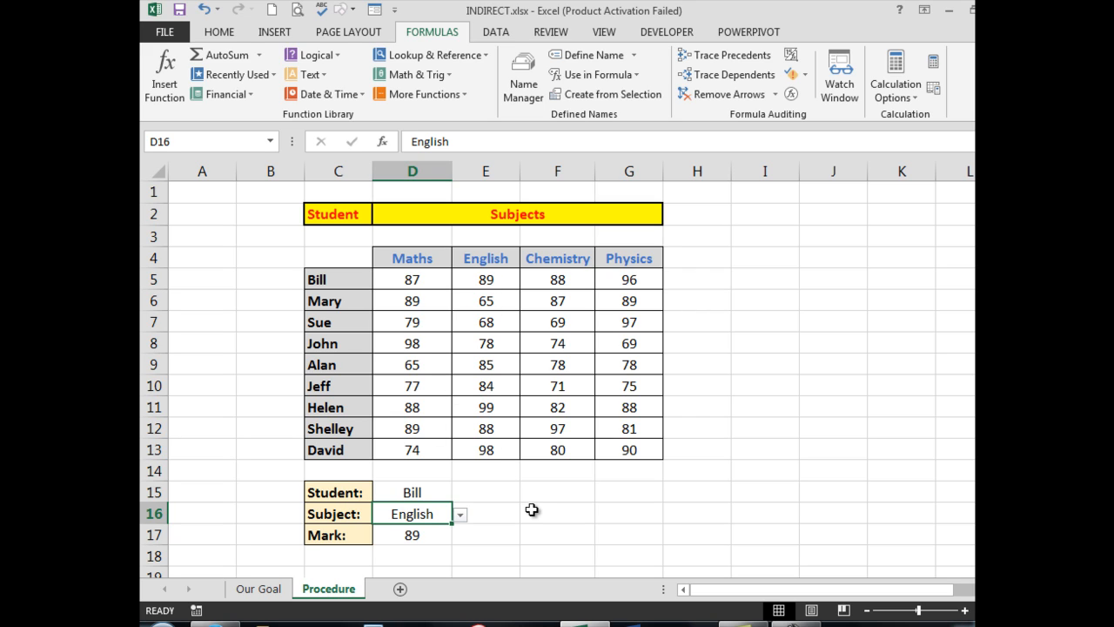
{"action": "left_click", "coordinate": [411, 534]}
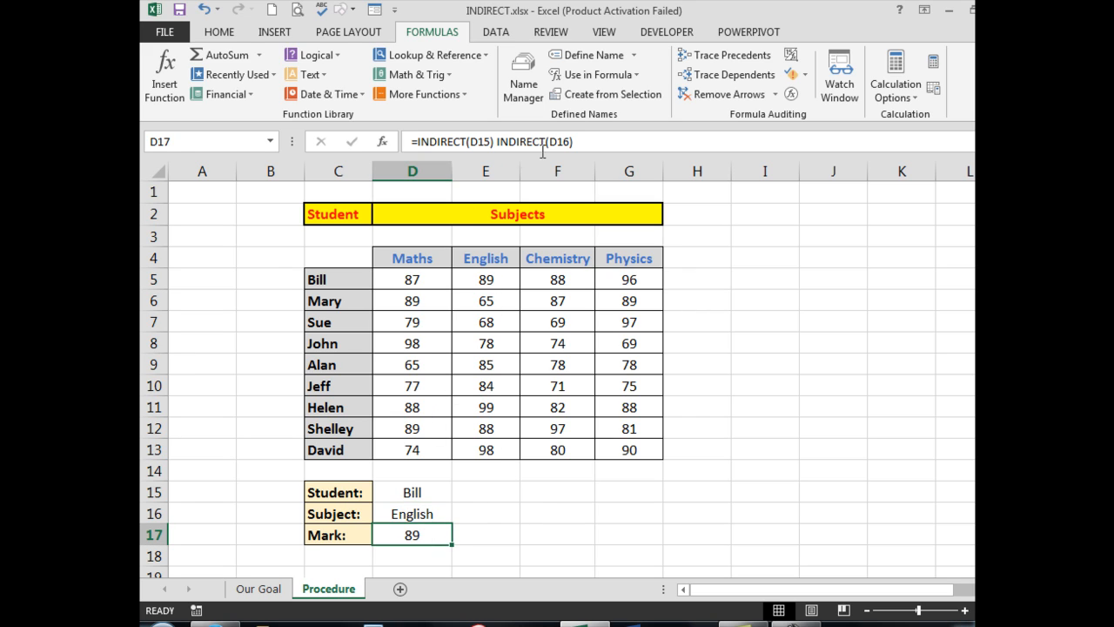
{"action": "mouse_move", "coordinate": [409, 146]}
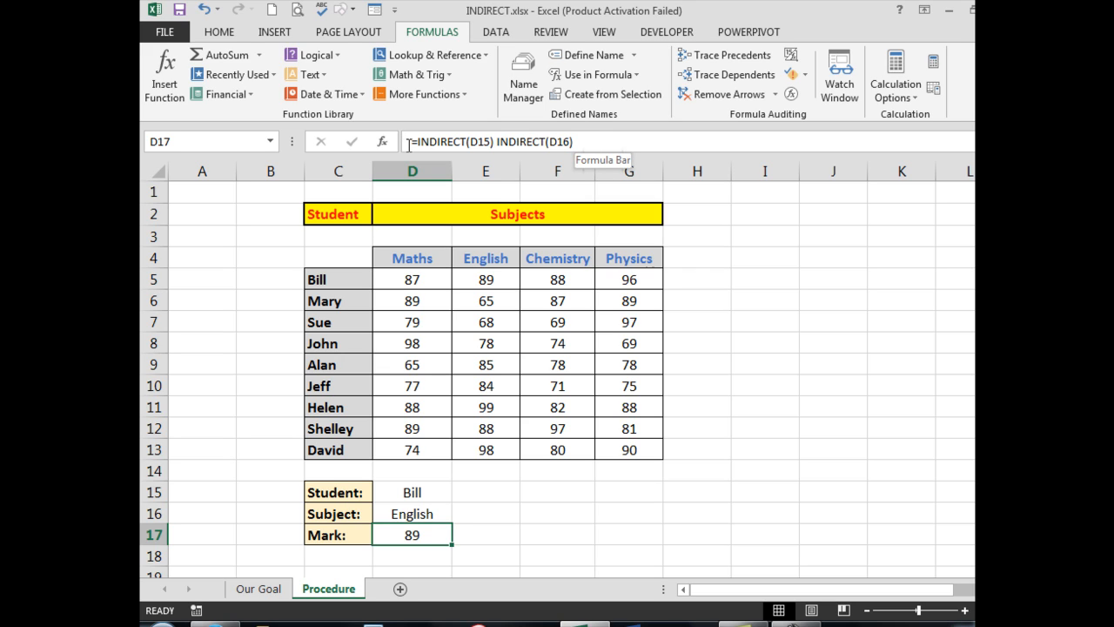
{"action": "mouse_move", "coordinate": [705, 282]}
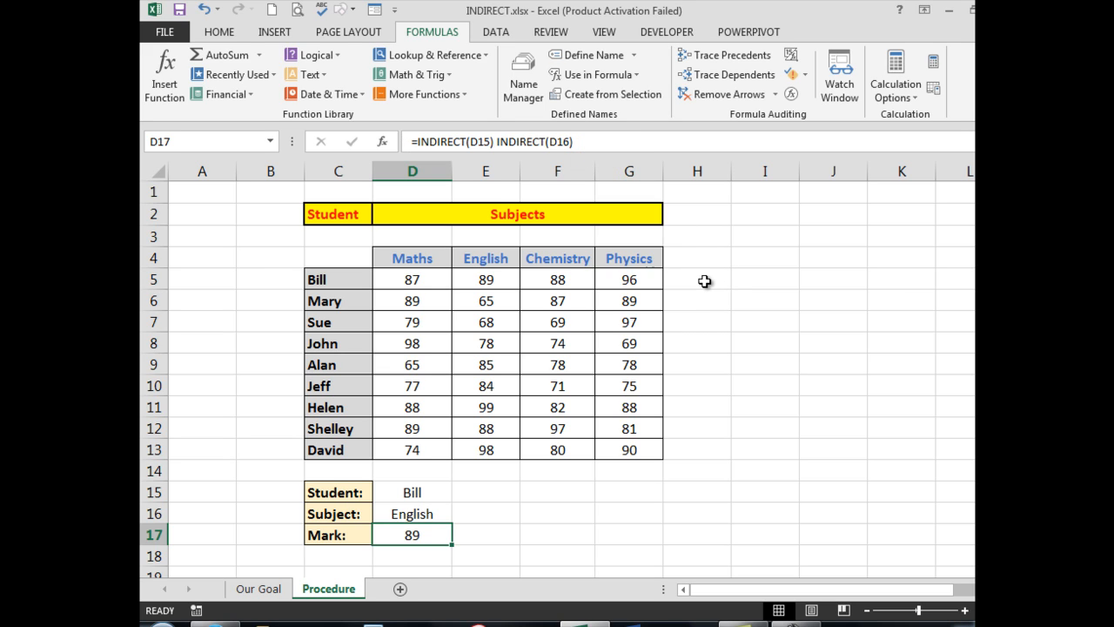